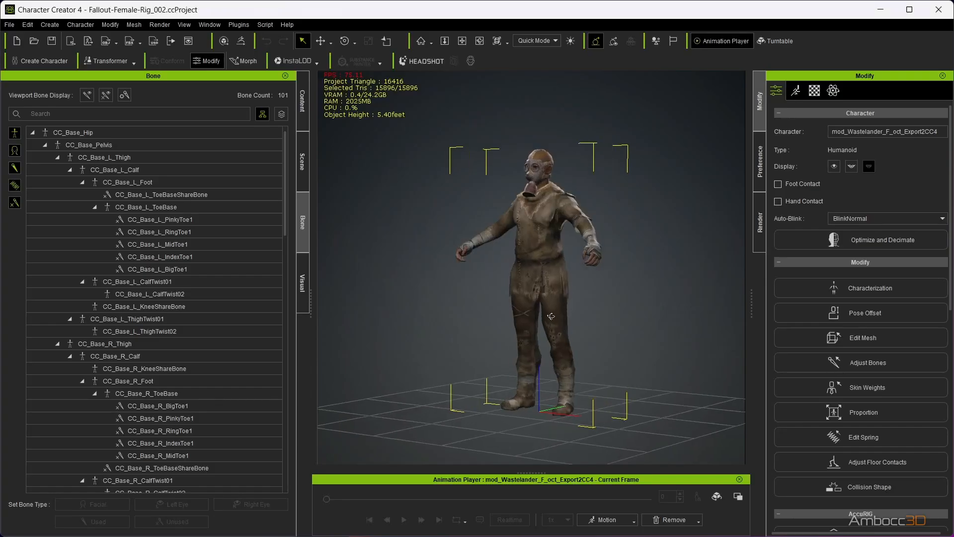
# Step: Apply the Head/Shoulder body-rig calibration motion and focus on the character's head
pyautogui.click(605, 519)
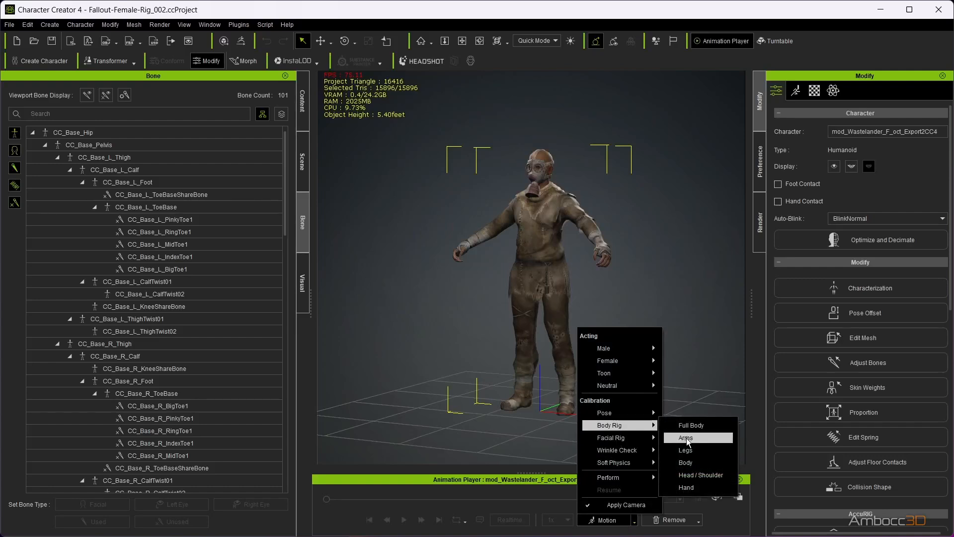
pyautogui.click(685, 437)
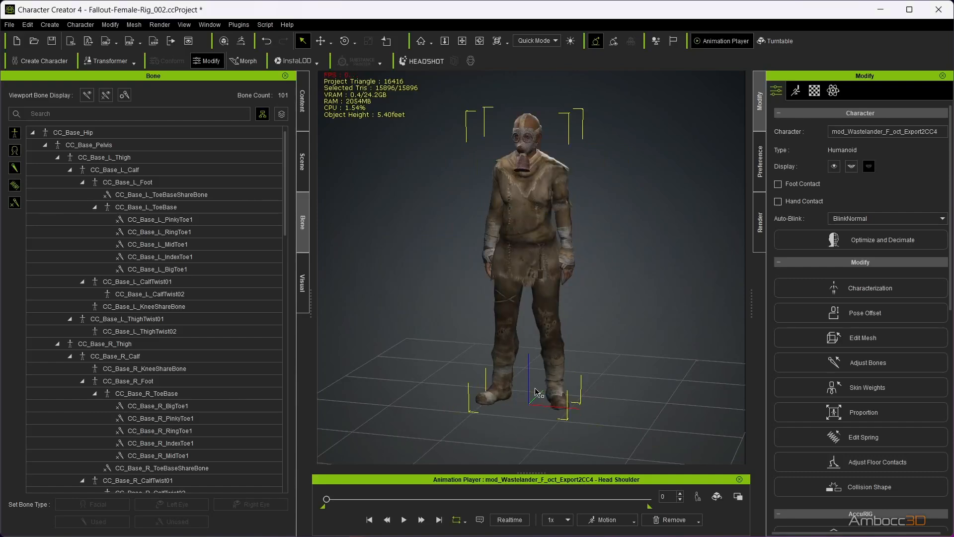
pyautogui.click(404, 519)
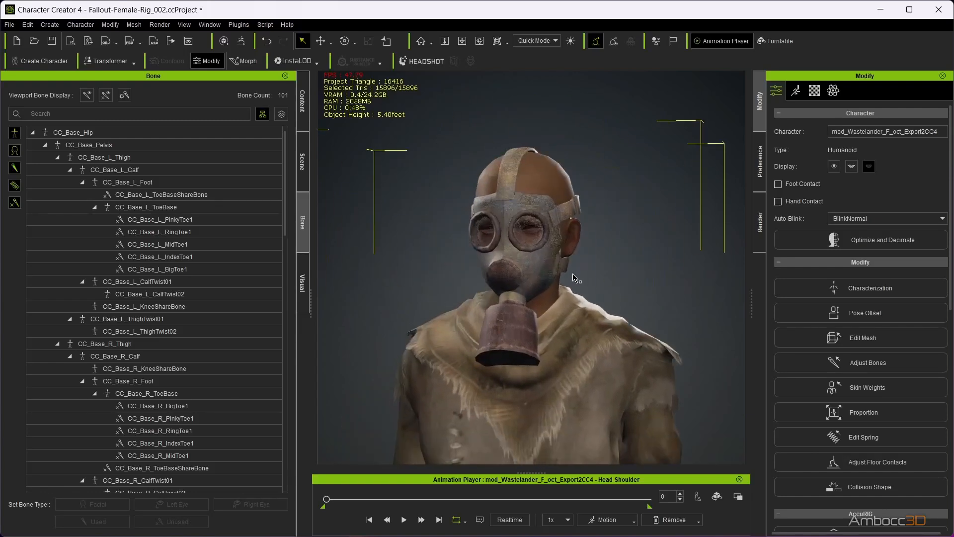
# Step: Enter Skin Weights editing and pick a bone in the skeleton tree
pyautogui.click(867, 386)
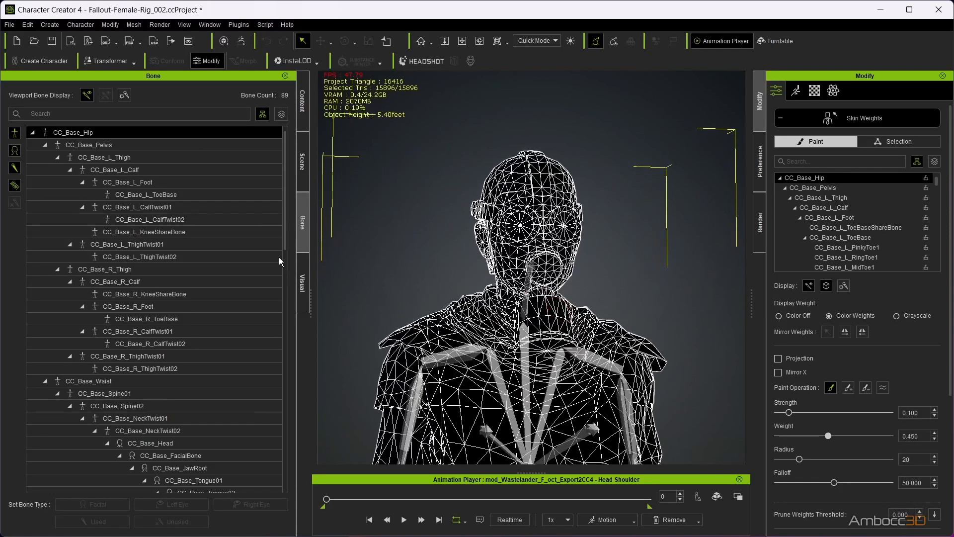
pyautogui.click(138, 332)
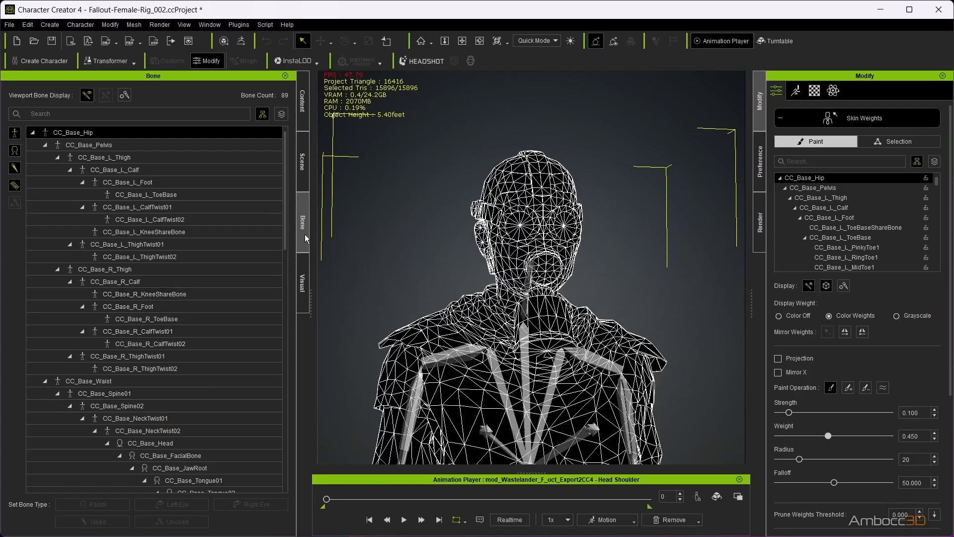
pyautogui.click(116, 282)
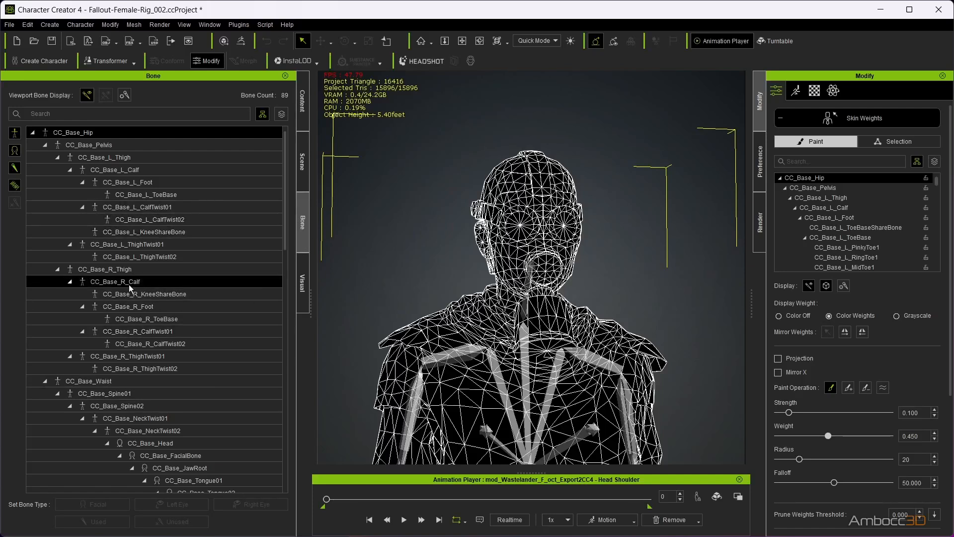
# Step: Navigate the bone tree to the Waist branch and select CC_Base_Head to show its weights
pyautogui.click(45, 145)
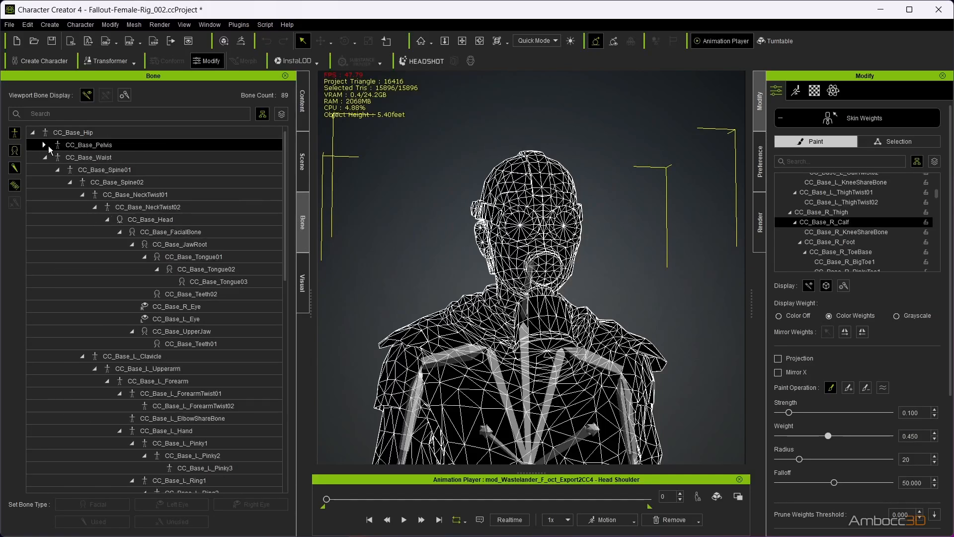
pyautogui.click(42, 145)
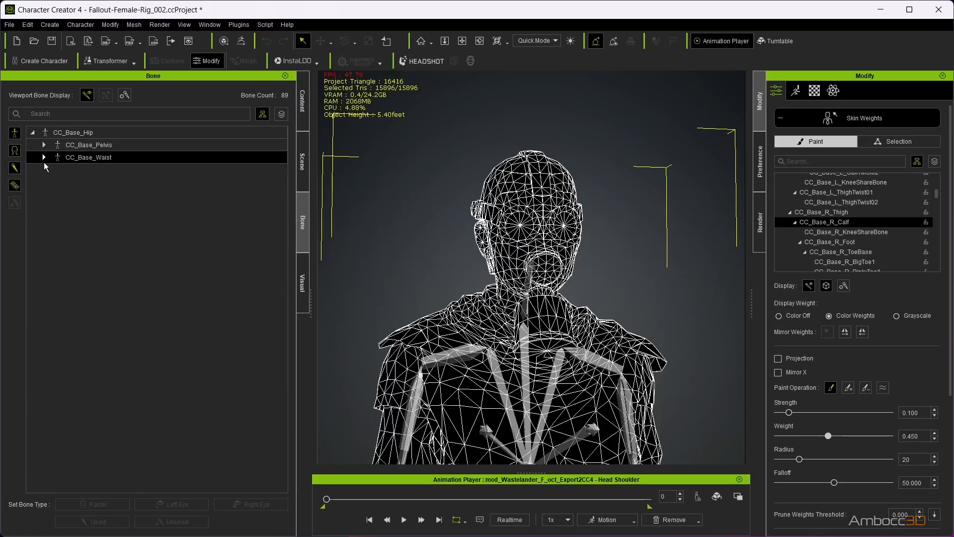
pyautogui.click(43, 157)
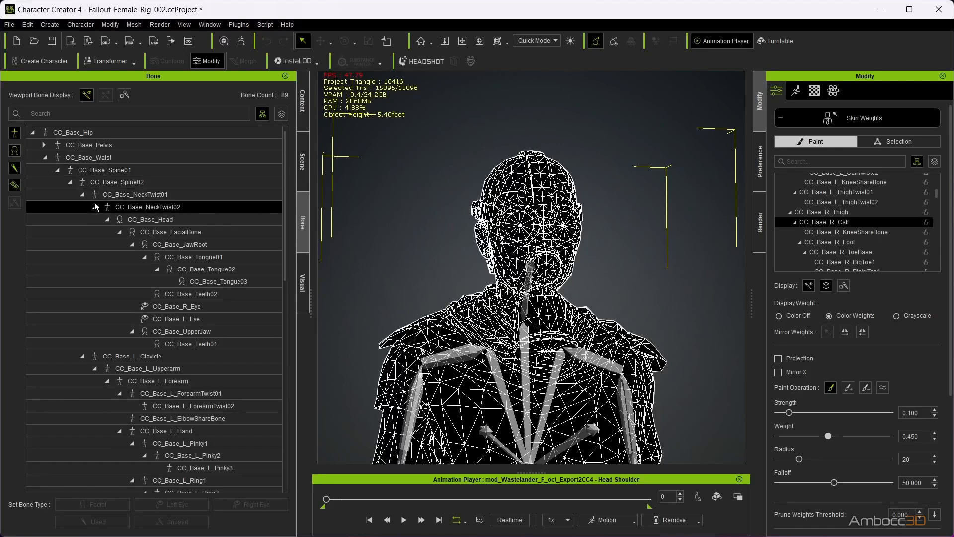
pyautogui.click(150, 219)
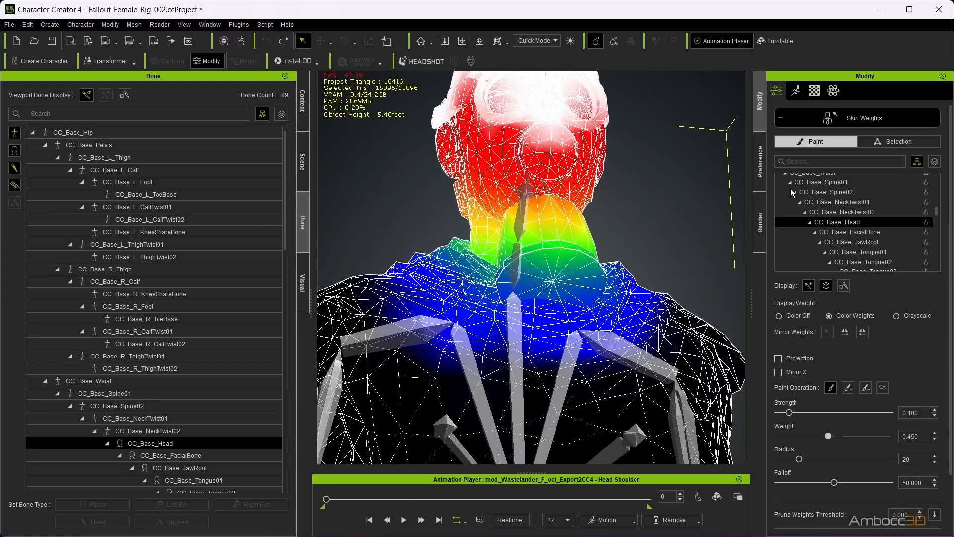
# Step: Select a back-of-neck vertex and grow the selection into a ring around the neck
pyautogui.click(897, 141)
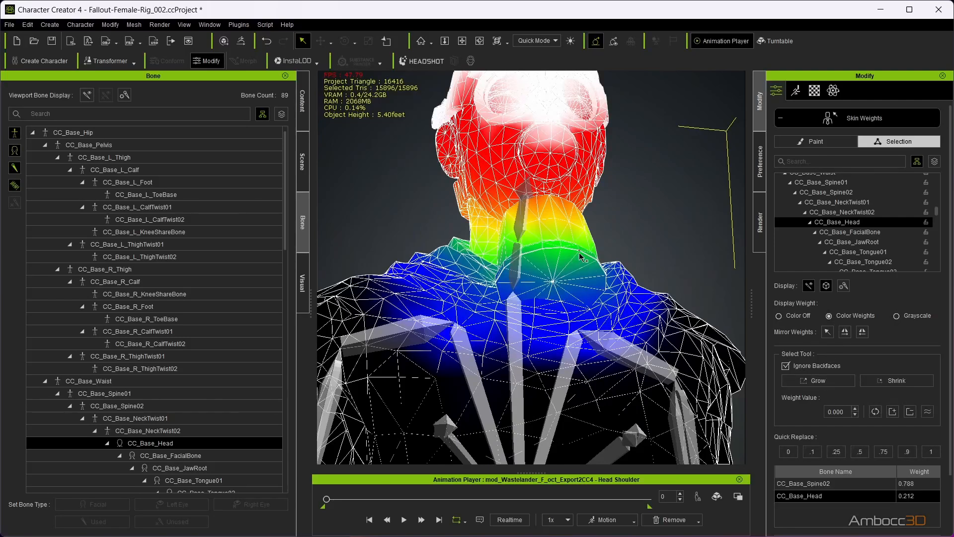
pyautogui.click(818, 381)
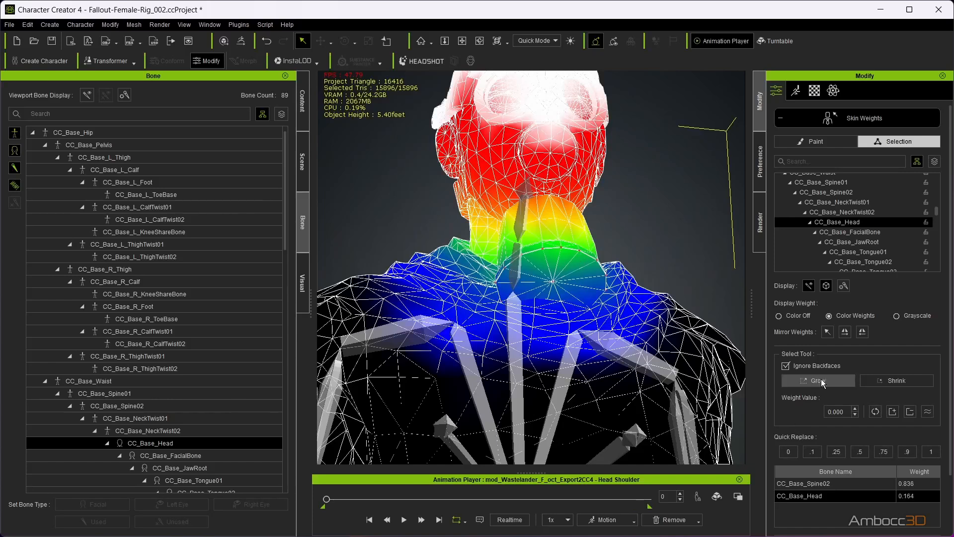
pyautogui.click(931, 451)
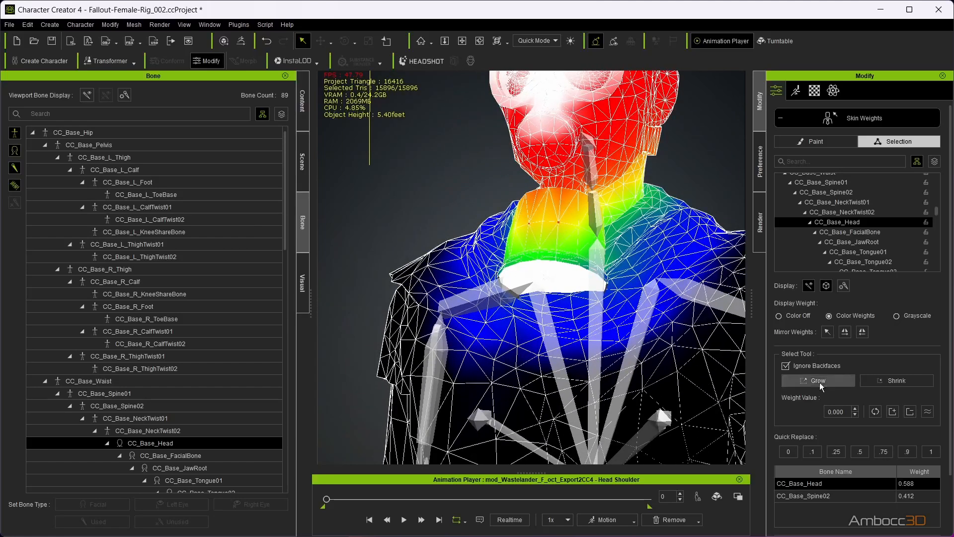
pyautogui.click(818, 381)
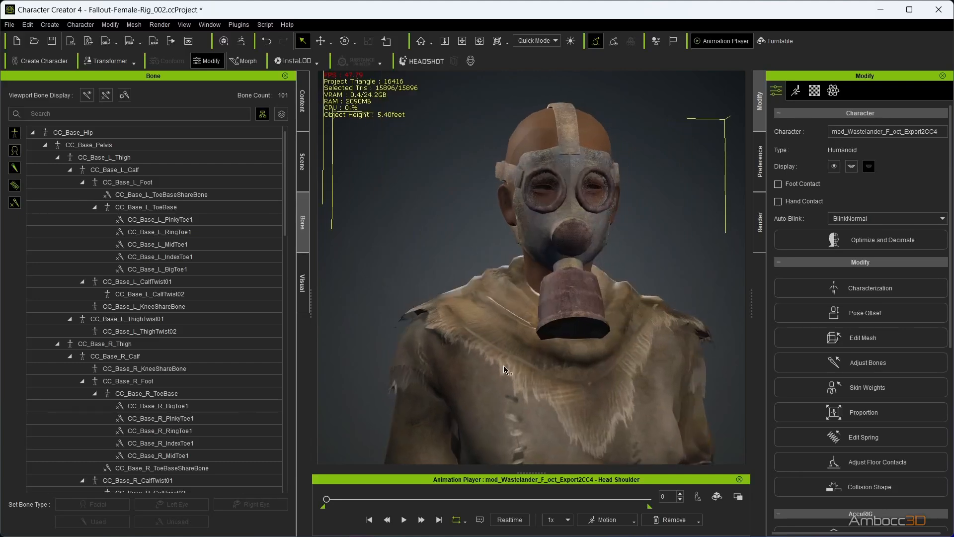
# Step: Scrub the head-and-shoulder calibration timeline to watch the neck bend
pyautogui.moveTo(327, 499); pyautogui.dragTo(370, 499)
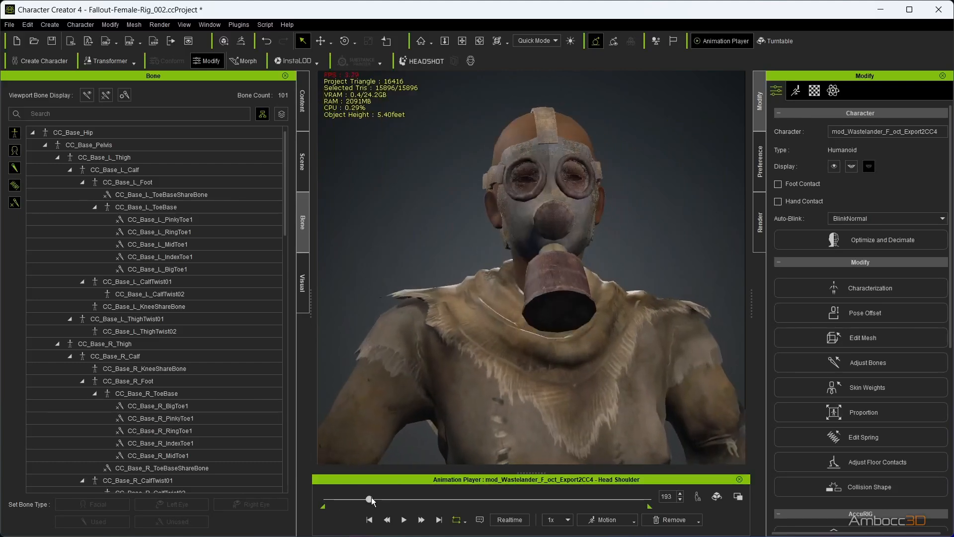
pyautogui.moveTo(368, 499); pyautogui.dragTo(327, 499)
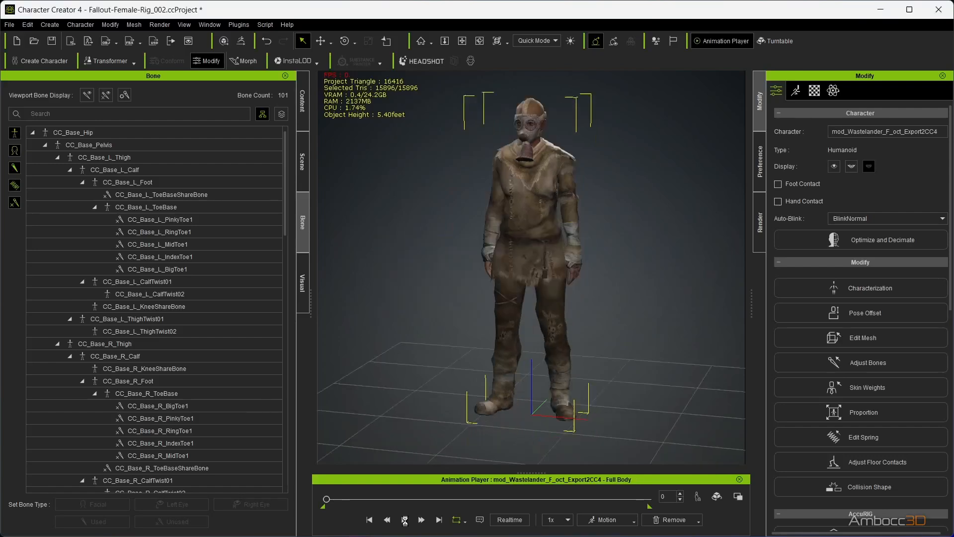
# Step: Play the Full Body calibration motion, then stop playback
pyautogui.click(404, 519)
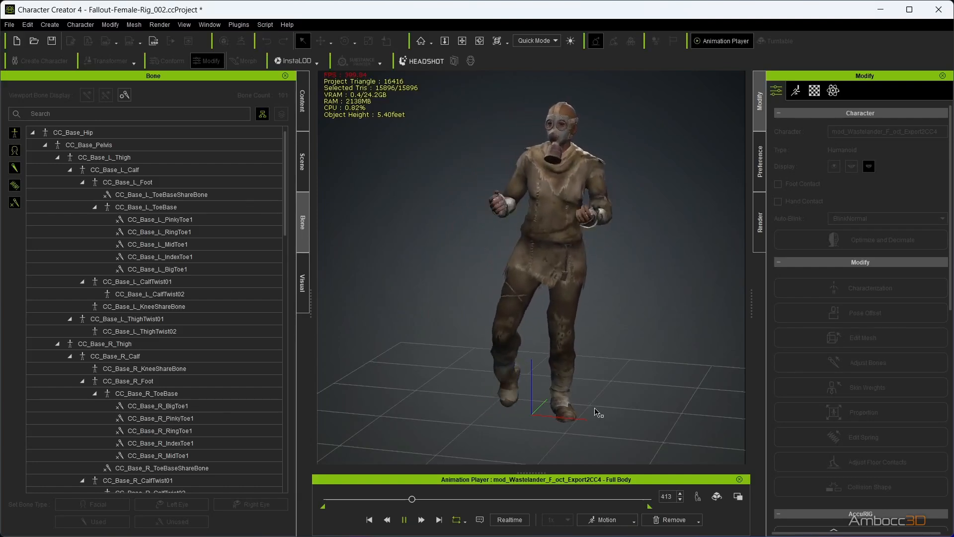
pyautogui.click(404, 519)
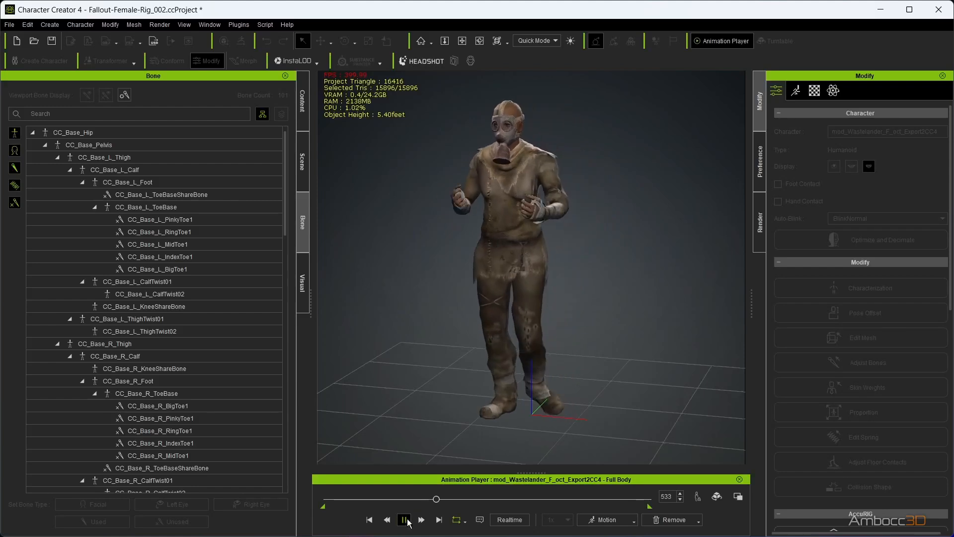
pyautogui.click(405, 519)
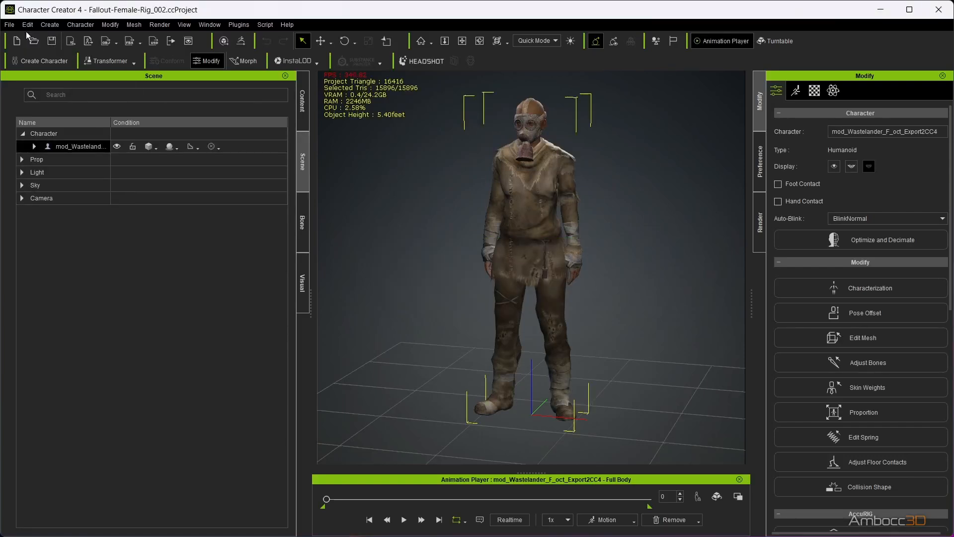
# Step: Send the wastelander to iClone via File > Export
pyautogui.click(9, 24)
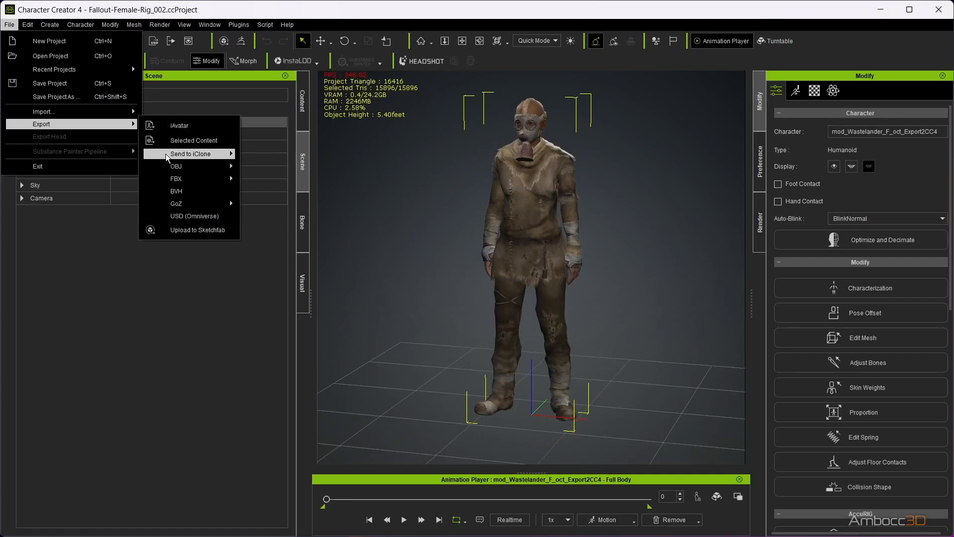
pyautogui.click(191, 153)
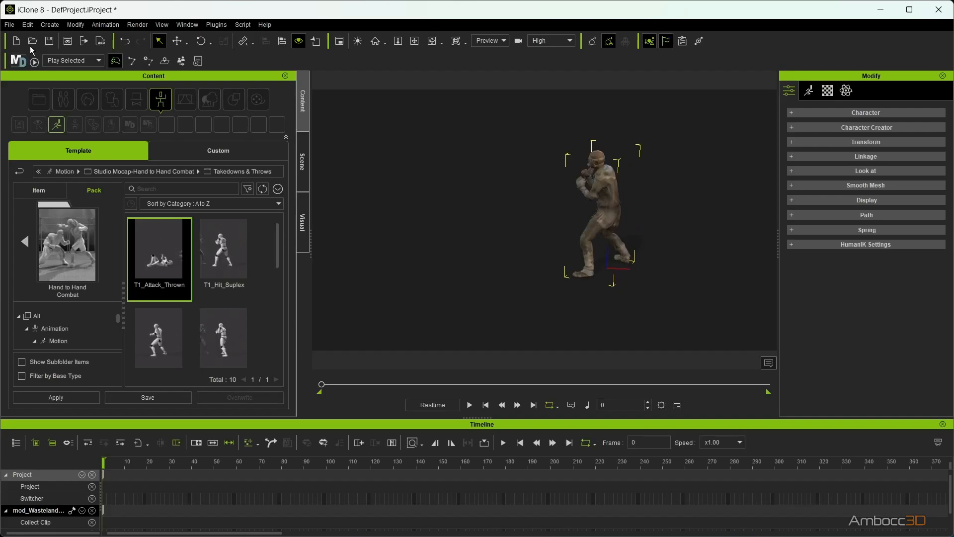
# Step: Add a second wastelander for the Hand to Hand Combat takedown motion
pyautogui.click(49, 24)
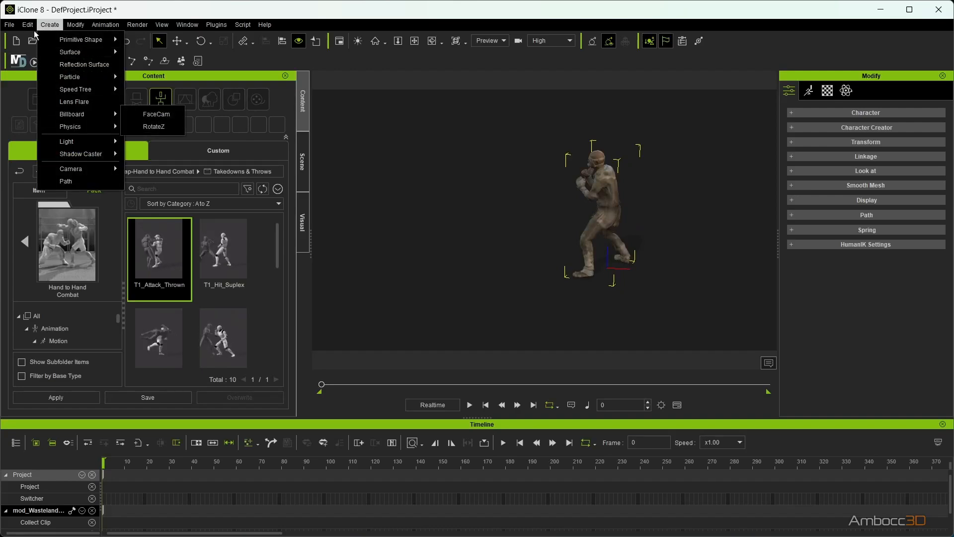
pyautogui.click(537, 256)
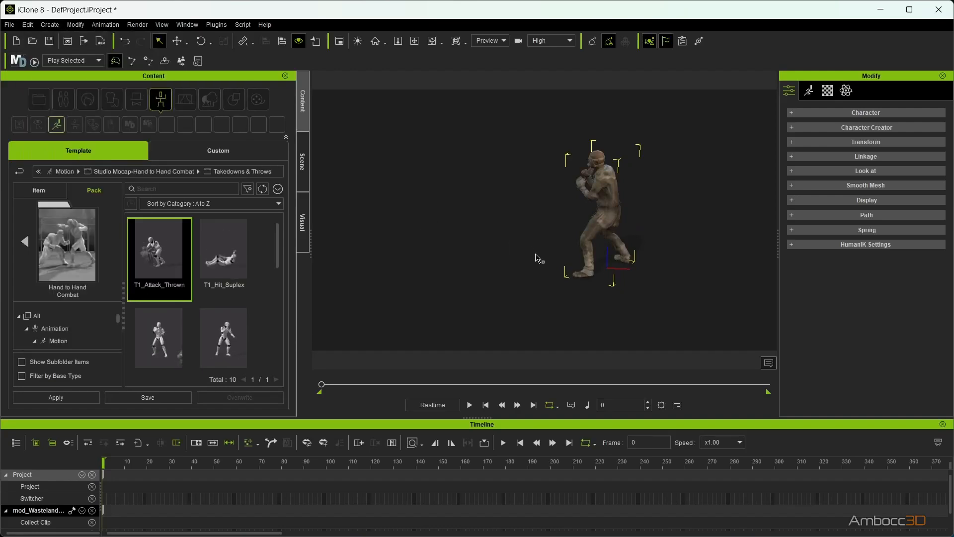
pyautogui.click(177, 41)
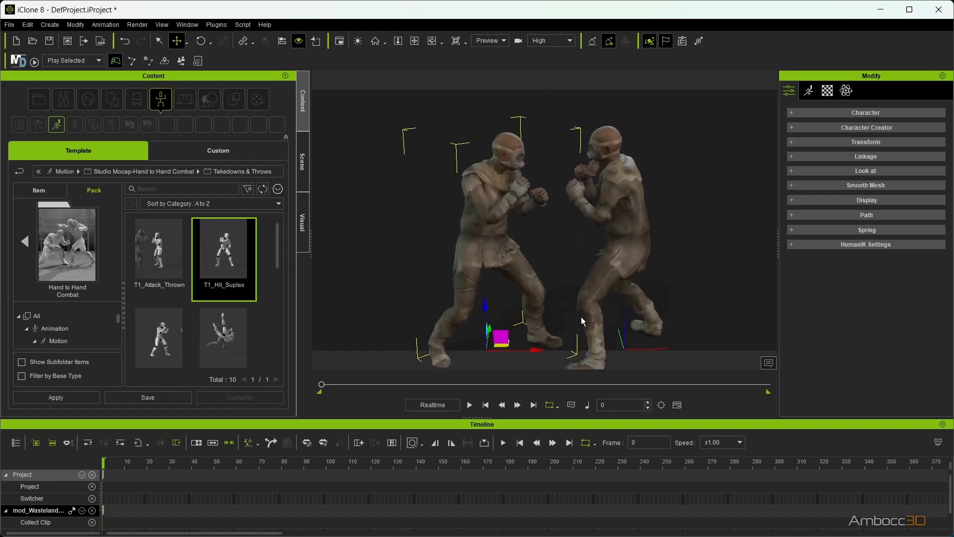
pyautogui.click(128, 463)
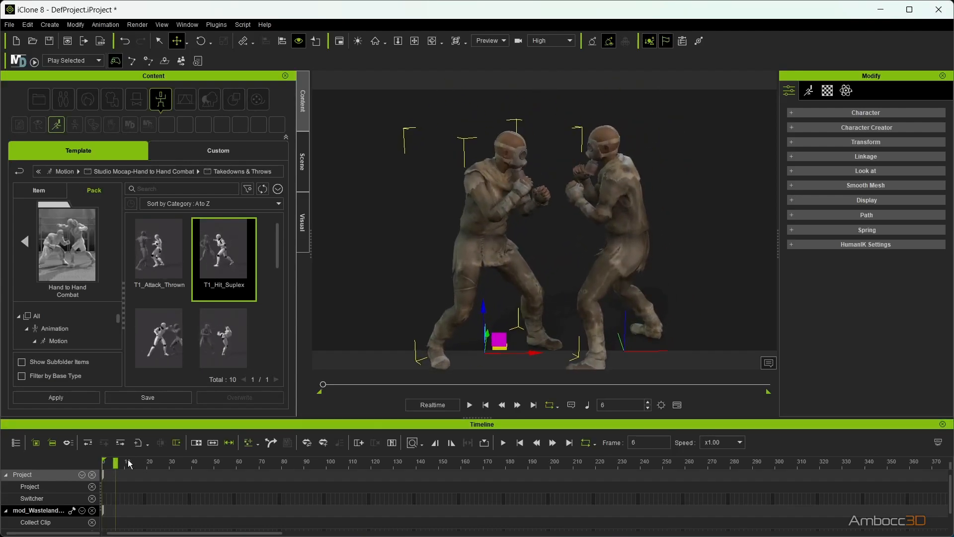
pyautogui.moveTo(117, 462); pyautogui.dragTo(219, 462)
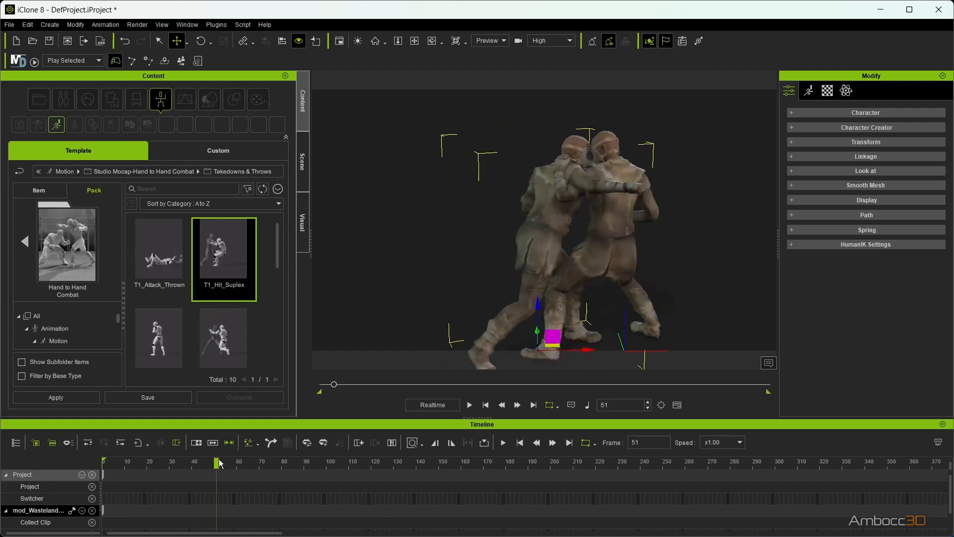
pyautogui.moveTo(217, 462); pyautogui.dragTo(256, 462)
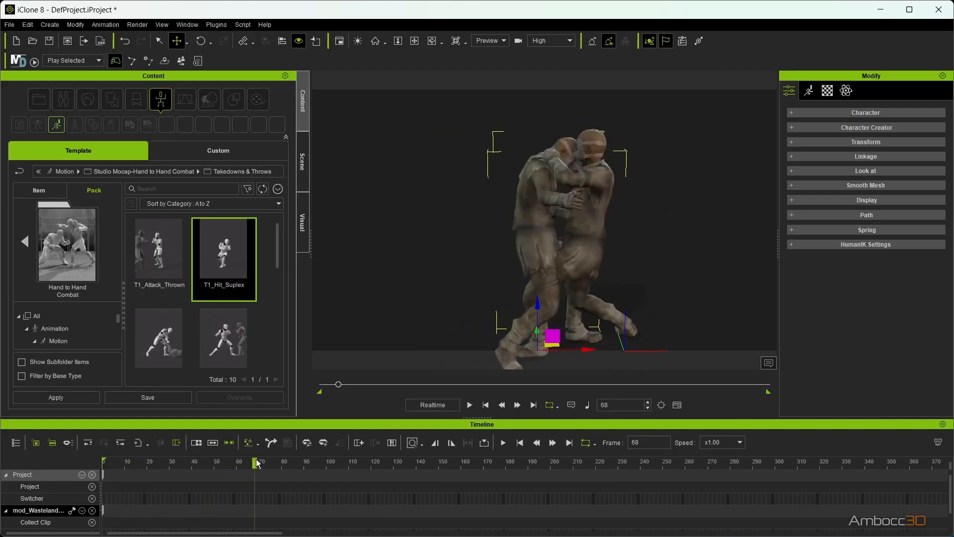
pyautogui.moveTo(255, 462); pyautogui.dragTo(242, 463)
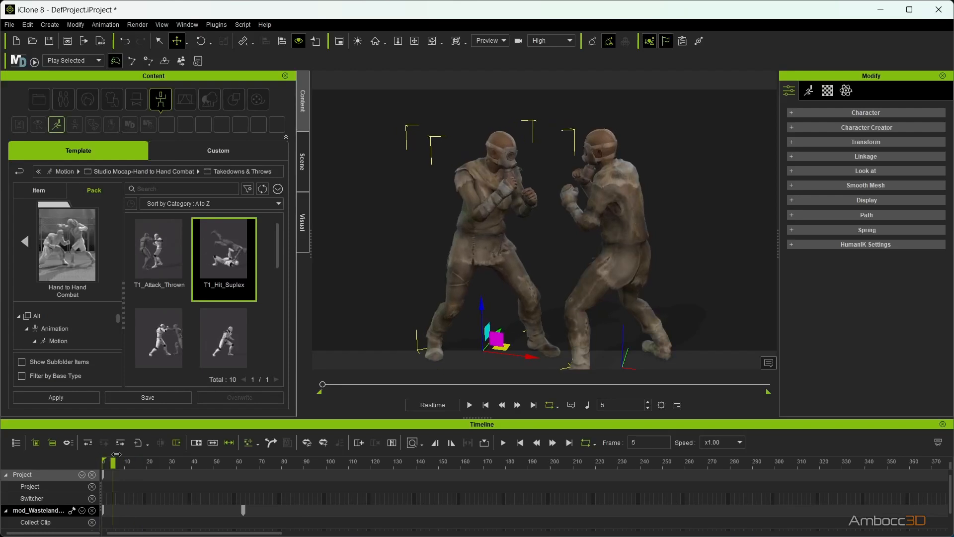
pyautogui.moveTo(113, 460); pyautogui.dragTo(188, 460)
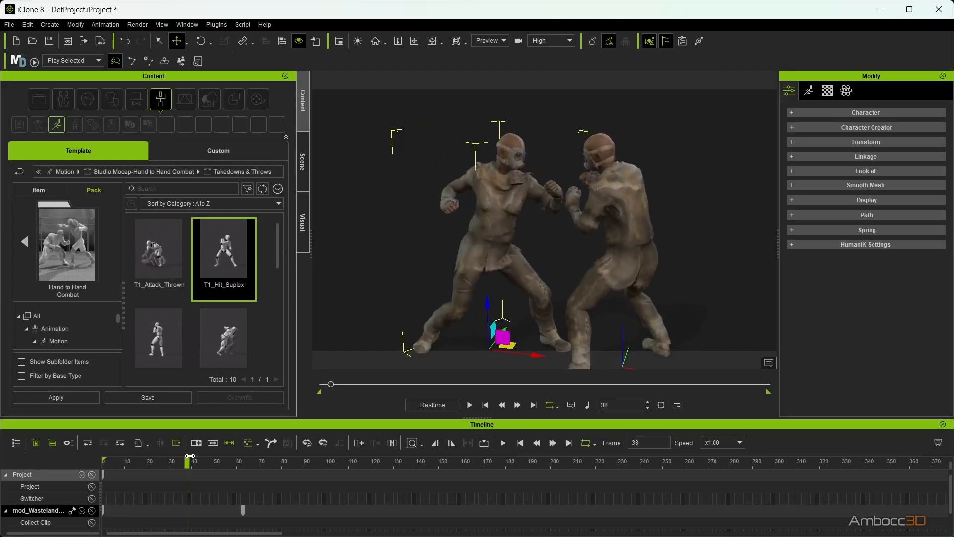
pyautogui.moveTo(189, 462); pyautogui.dragTo(243, 463)
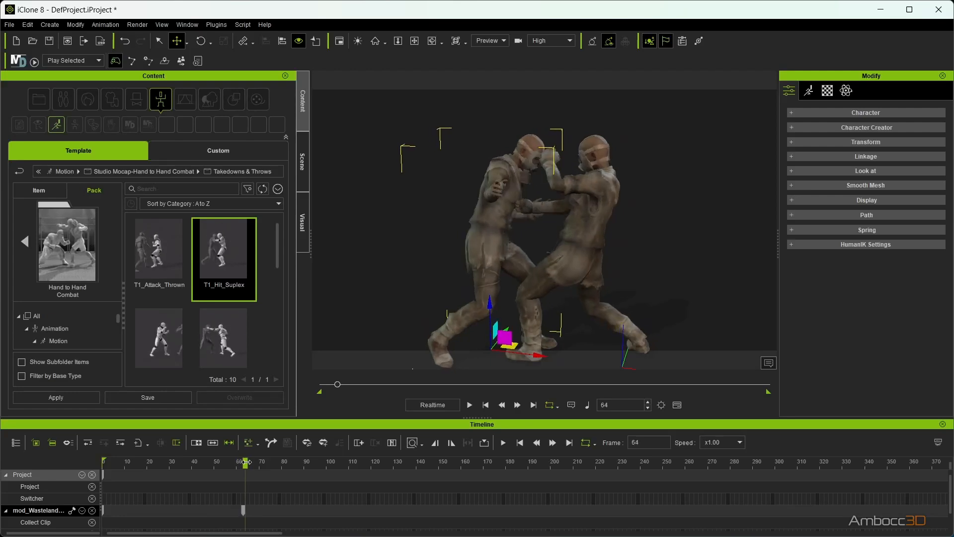
pyautogui.moveTo(244, 463); pyautogui.dragTo(319, 462)
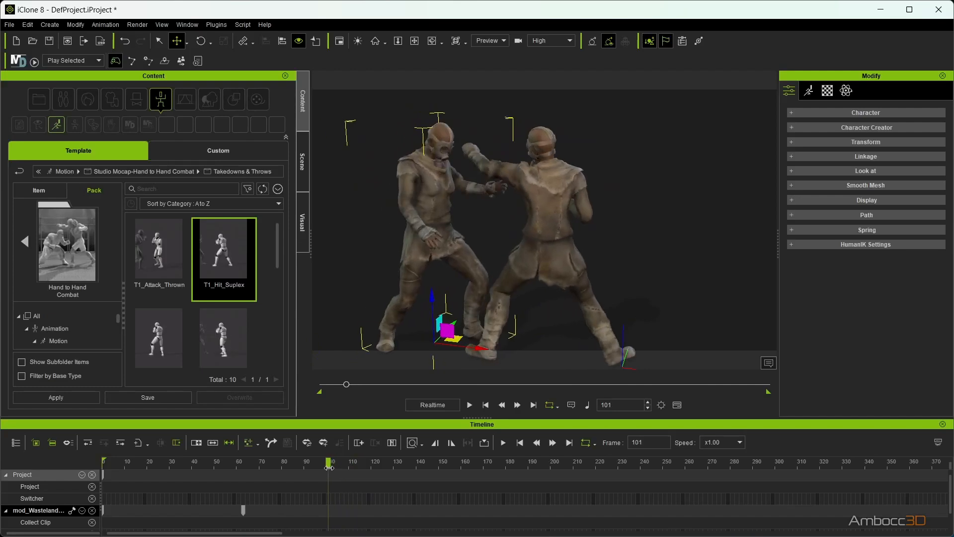
pyautogui.moveTo(329, 463); pyautogui.dragTo(397, 463)
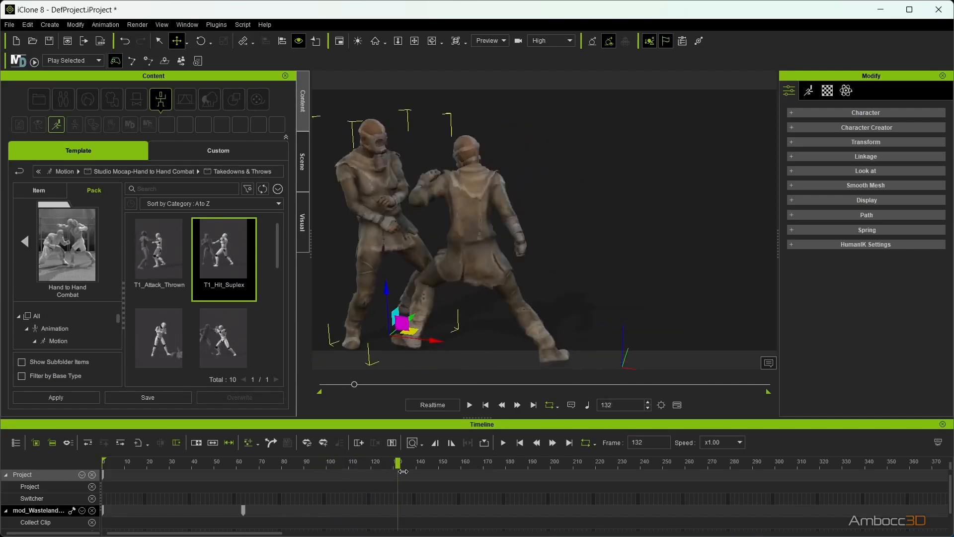
pyautogui.moveTo(398, 463); pyautogui.dragTo(527, 462)
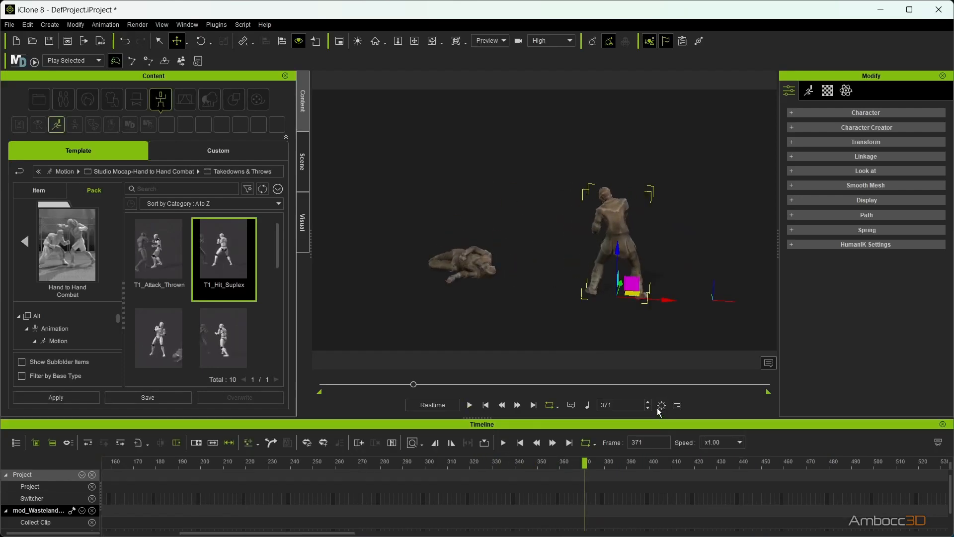
# Step: Set the project end frame to around 370 in the time settings
pyautogui.click(660, 405)
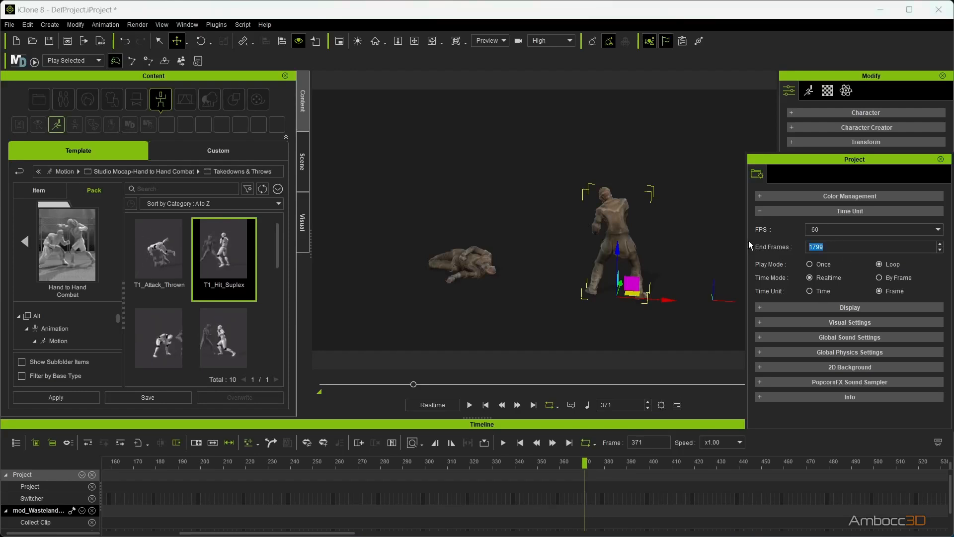
pyautogui.write('37')
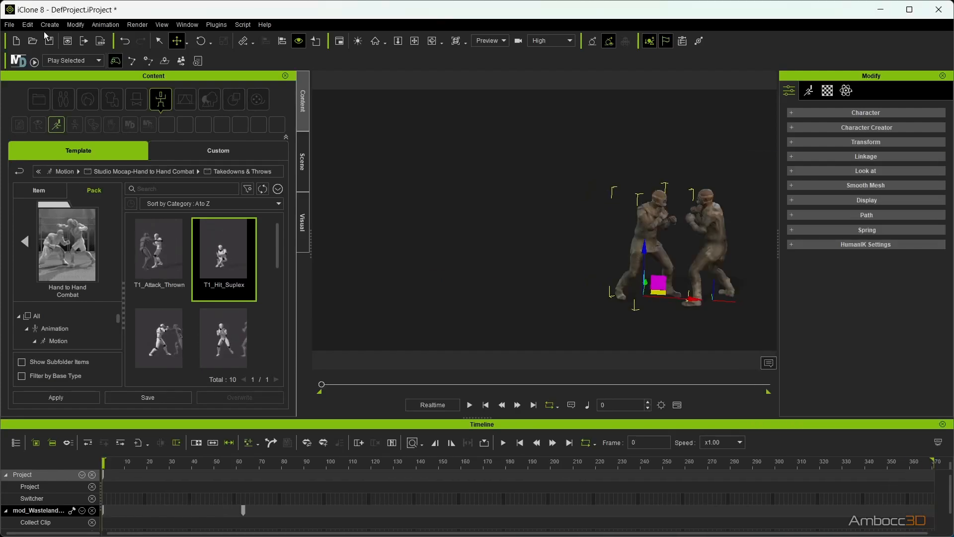
# Step: Save the project over MotionCaptureTransfer_001.iProject on the F: drive
pyautogui.click(9, 23)
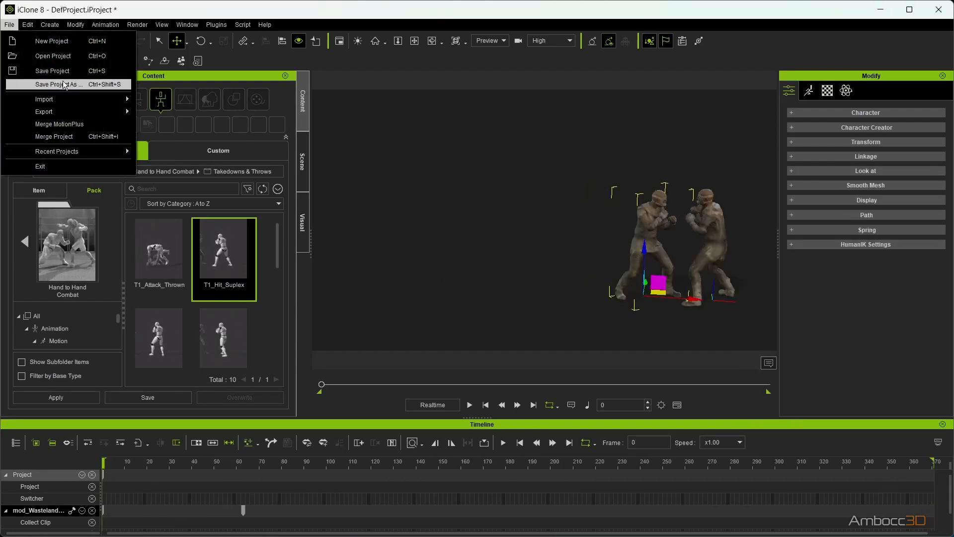
pyautogui.click(60, 84)
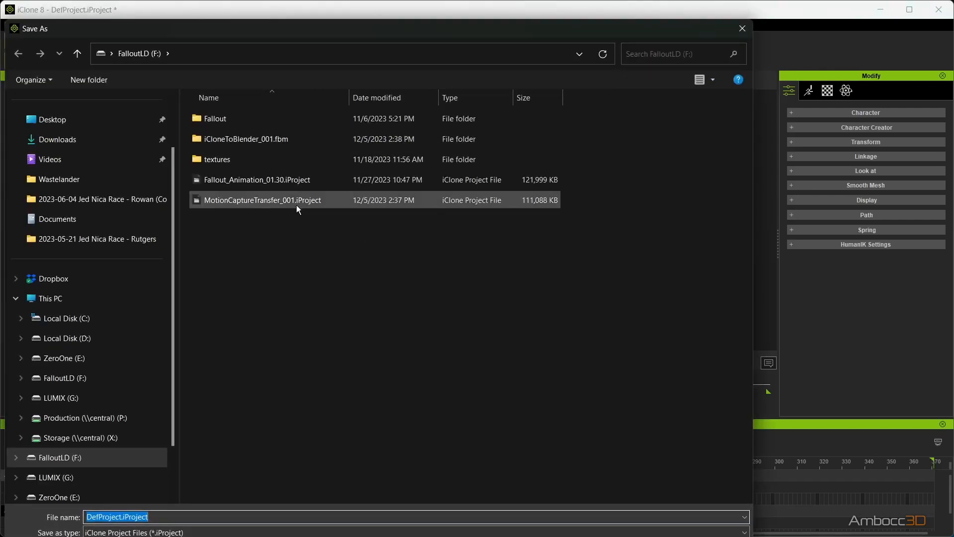
pyautogui.click(262, 200)
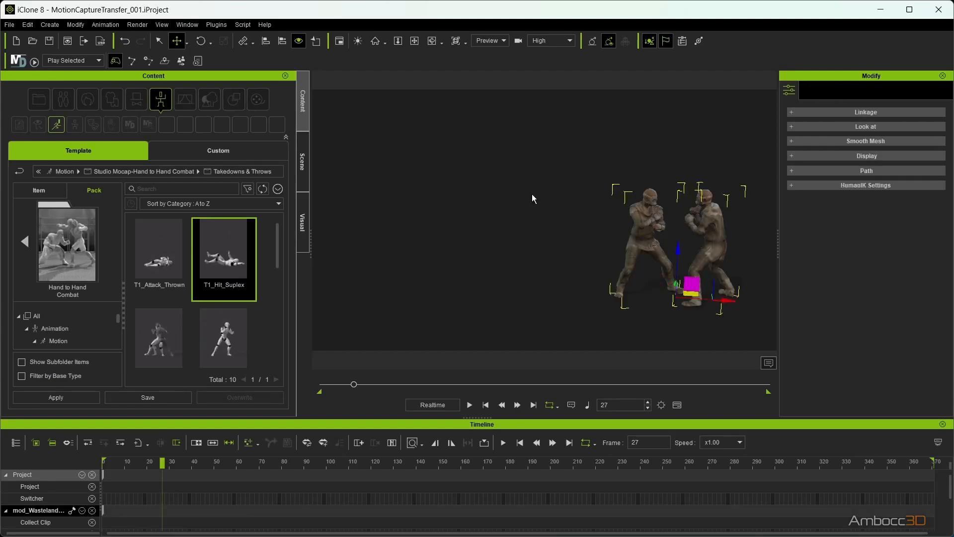
# Step: Export all frames as FBX with the Blender preset, overwriting iCloneToBlender_001.fbx
pyautogui.click(9, 25)
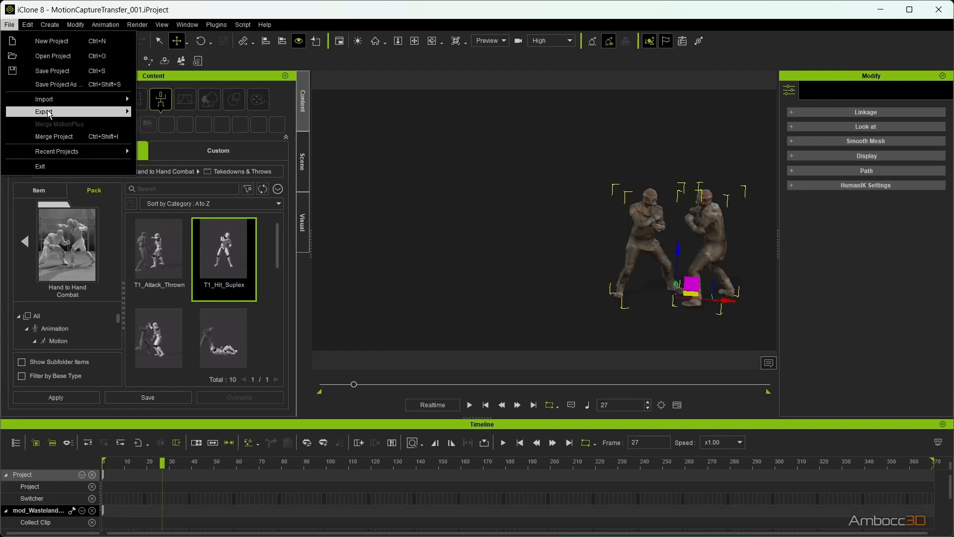
pyautogui.click(43, 111)
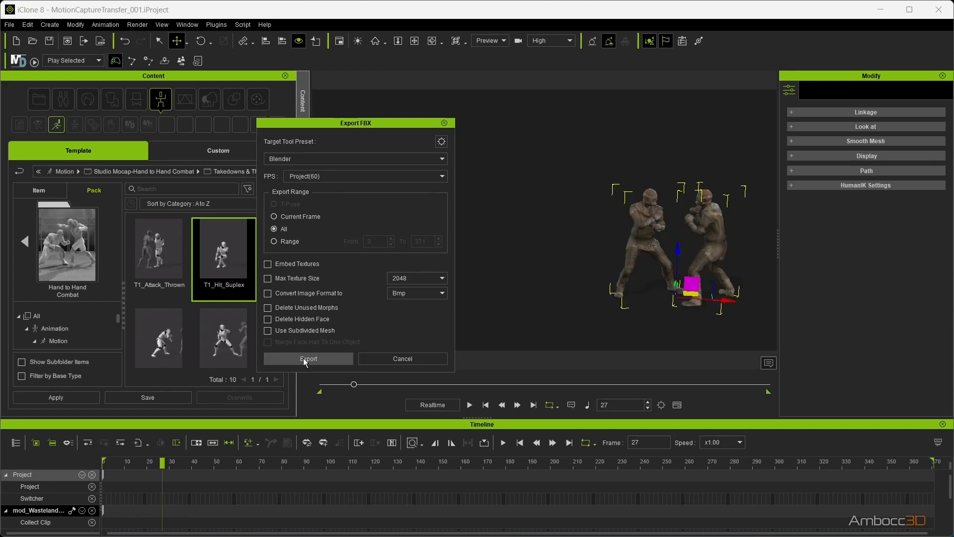
pyautogui.click(308, 359)
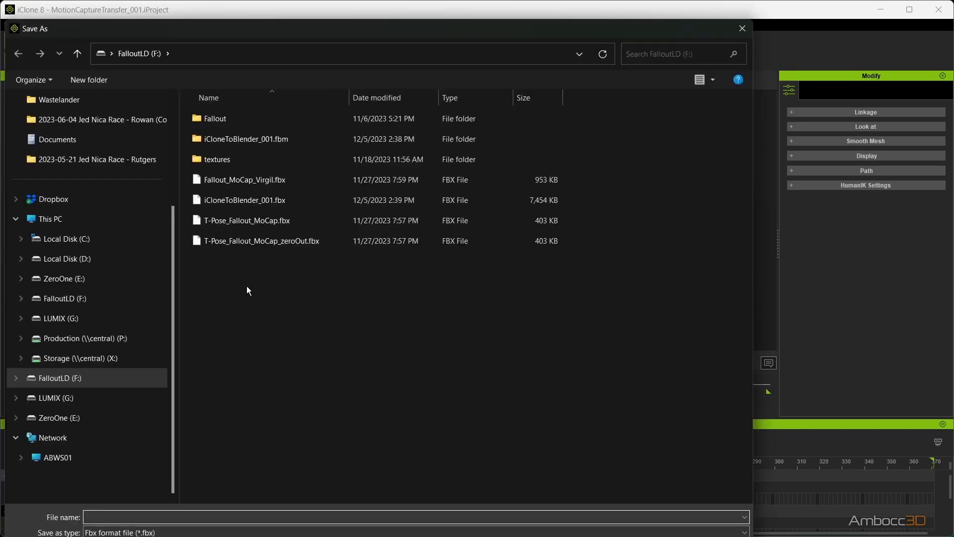
pyautogui.click(244, 199)
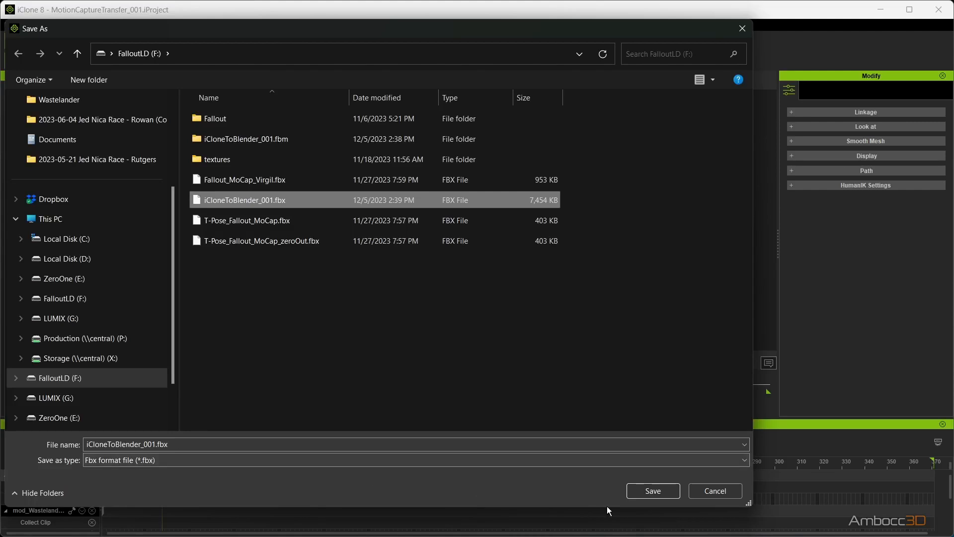
pyautogui.click(652, 490)
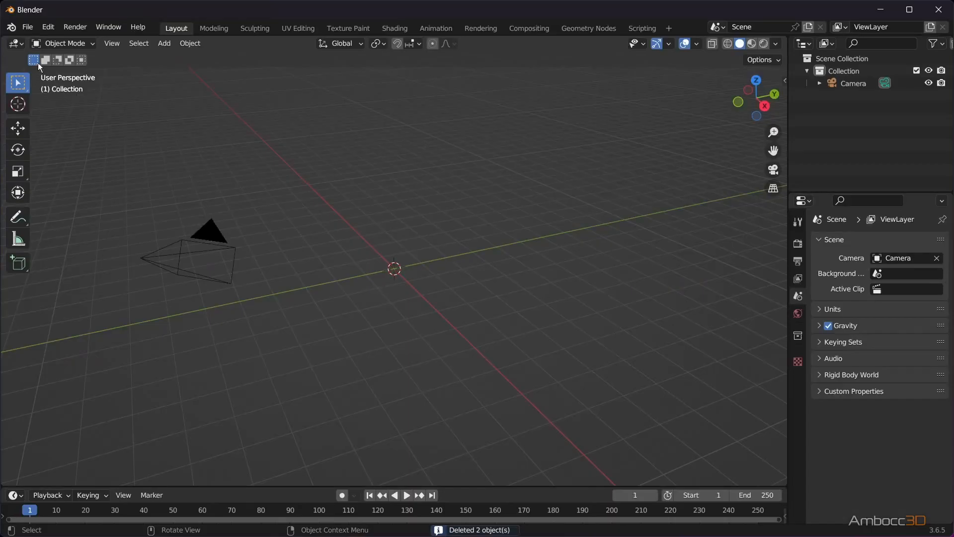
# Step: Import iCloneToBlender_001.fbx from the FalloutLD drive into the Blender scene
pyautogui.click(26, 28)
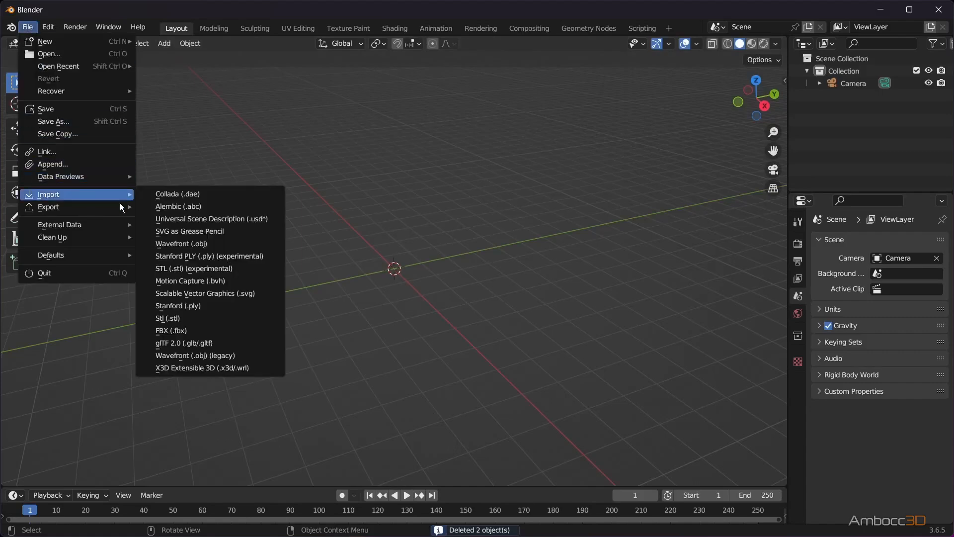
pyautogui.click(171, 330)
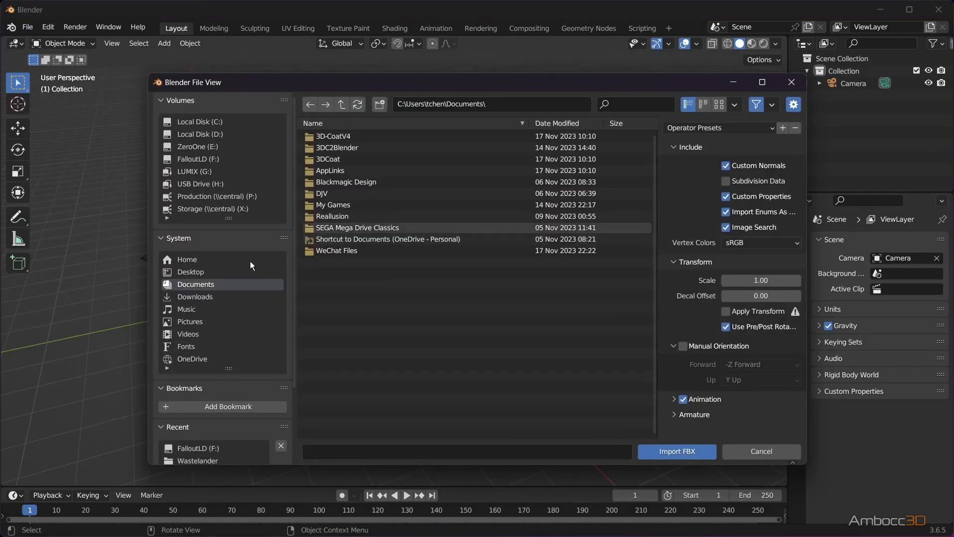
pyautogui.scroll(-3)
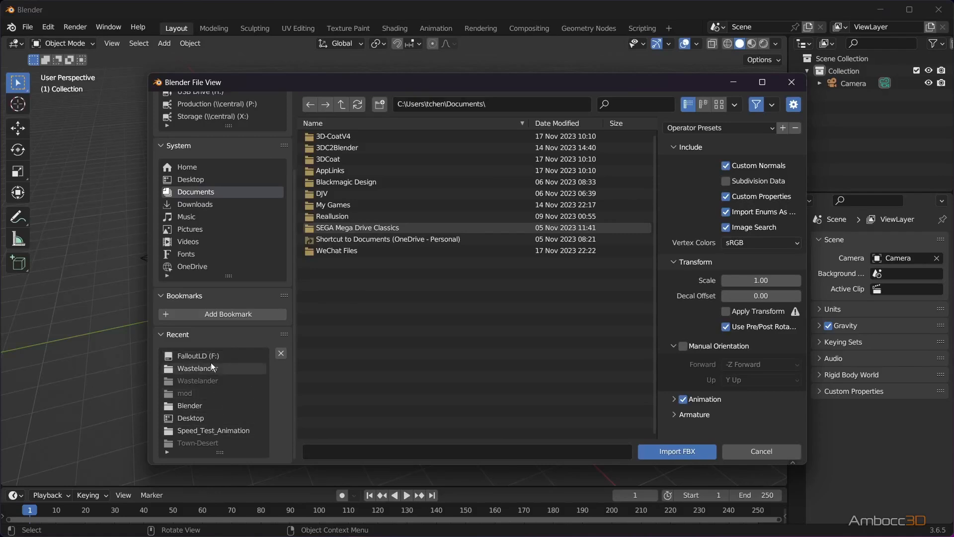
pyautogui.click(197, 356)
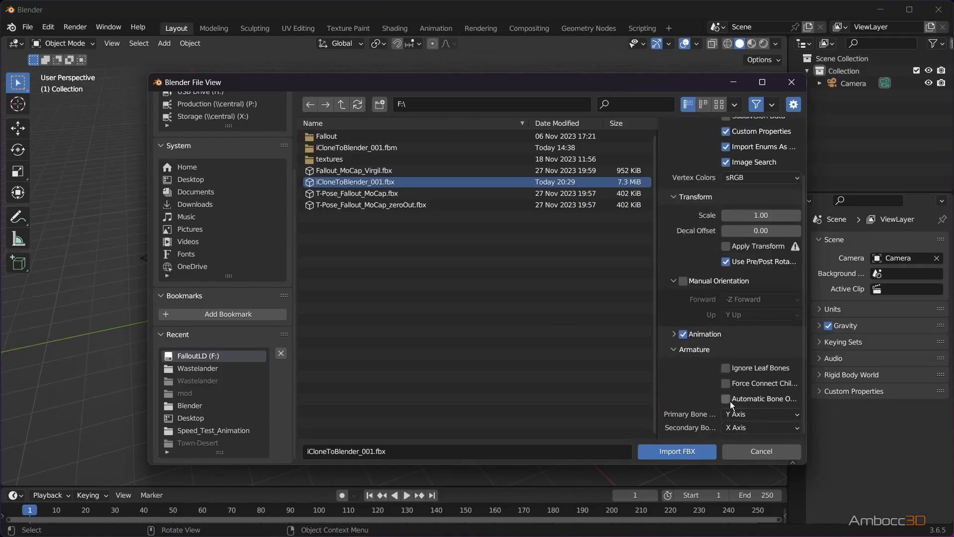
pyautogui.click(676, 451)
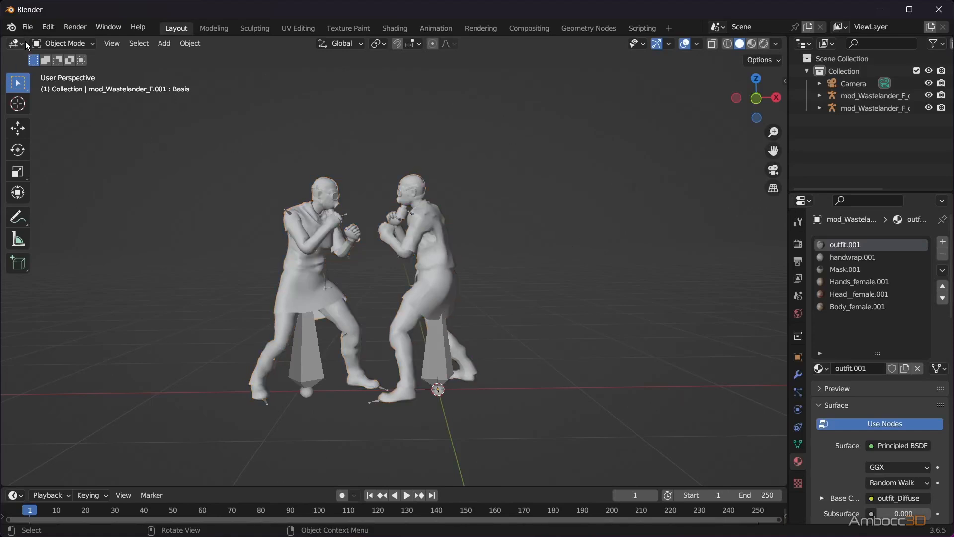
# Step: Append all materials from mod_Wastelander-F_oct.blend via File > Append
pyautogui.click(27, 28)
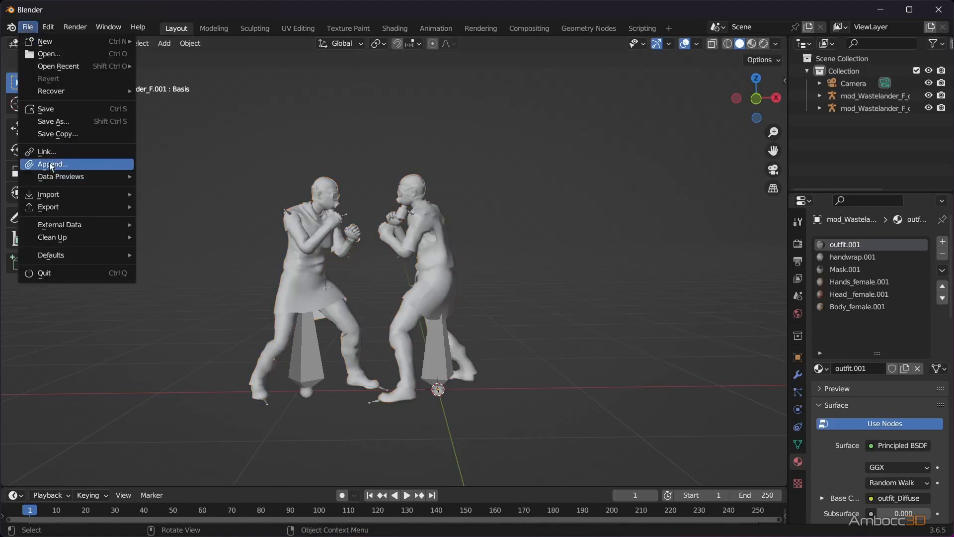
pyautogui.click(53, 164)
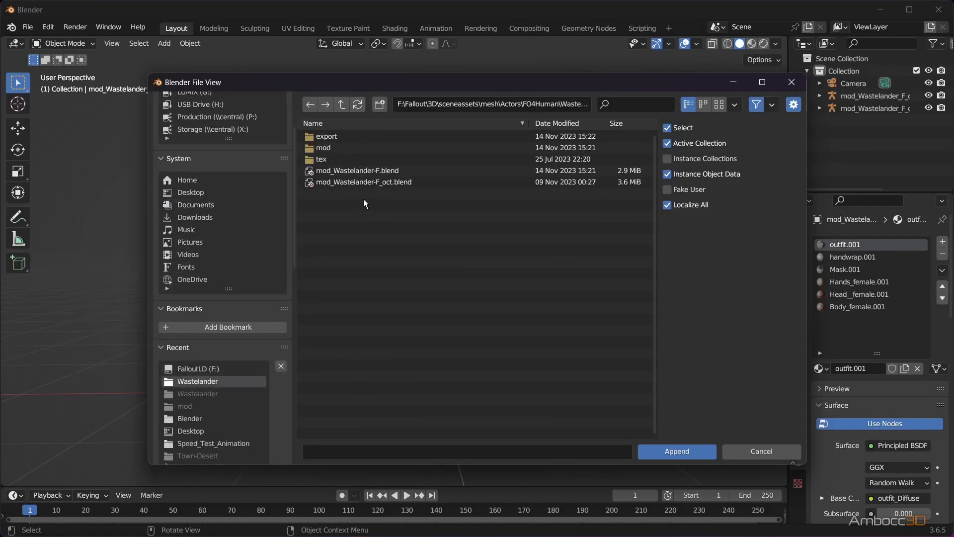
pyautogui.click(364, 181)
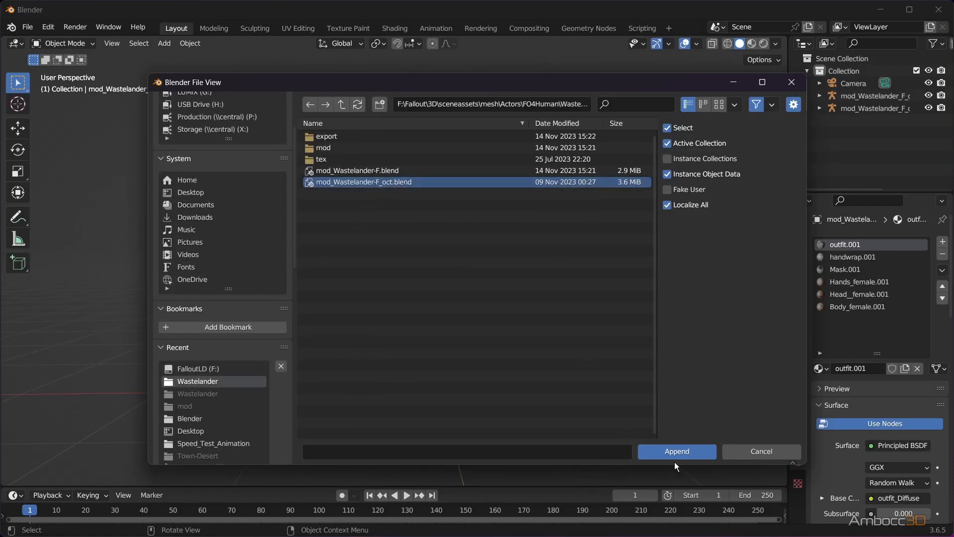
pyautogui.doubleClick(364, 181)
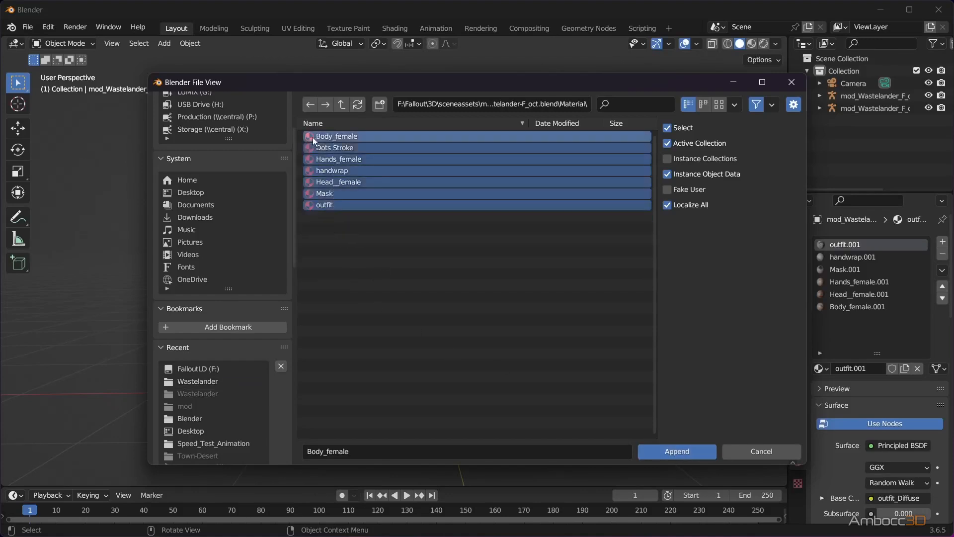
pyautogui.click(676, 451)
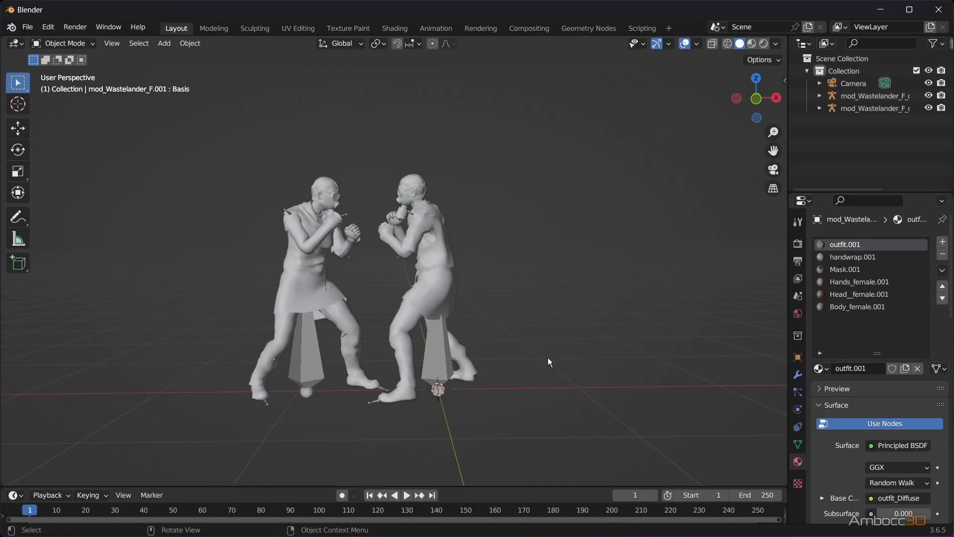
# Step: Assign outfit.002, handwrap.002, Mask.002 and Hands_female.002 to the second fighter's material slots
pyautogui.click(821, 368)
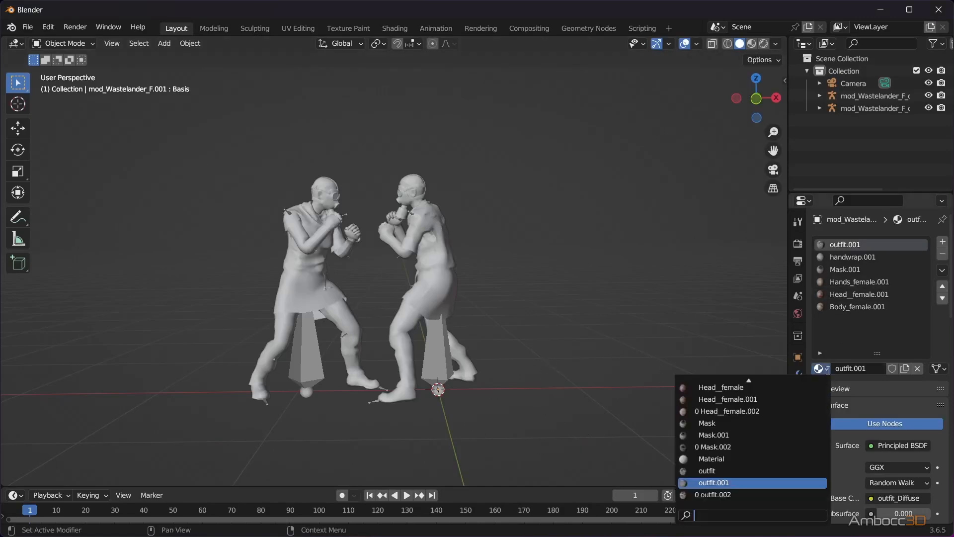
pyautogui.click(712, 483)
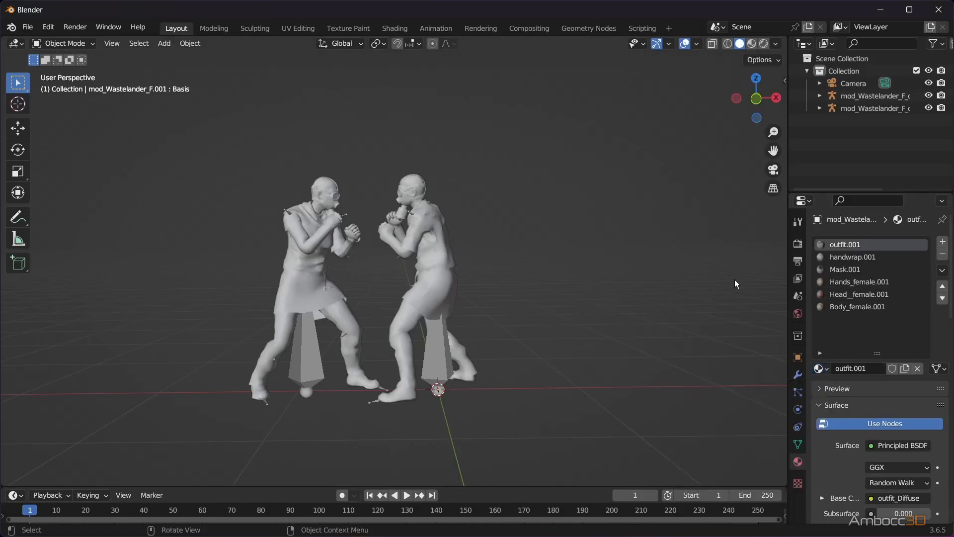
pyautogui.click(820, 367)
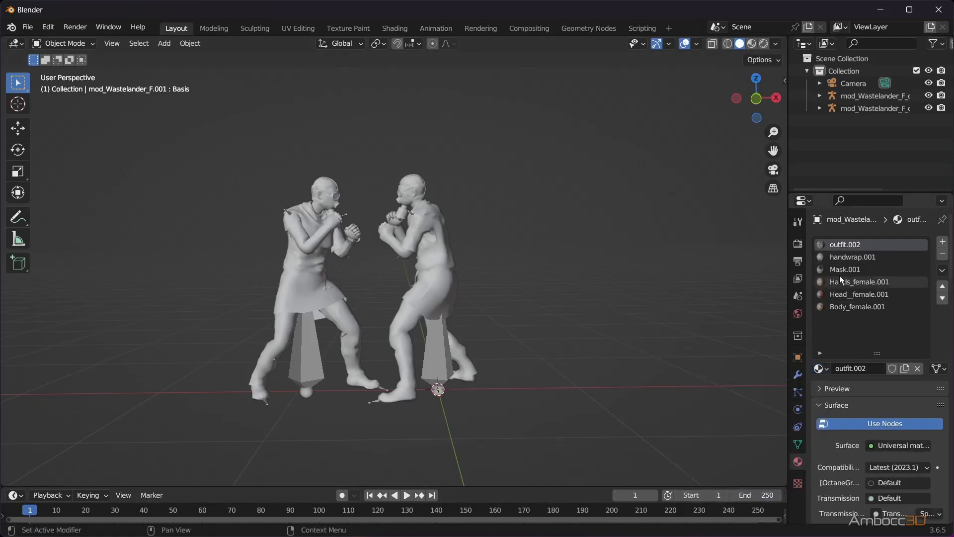
pyautogui.click(852, 257)
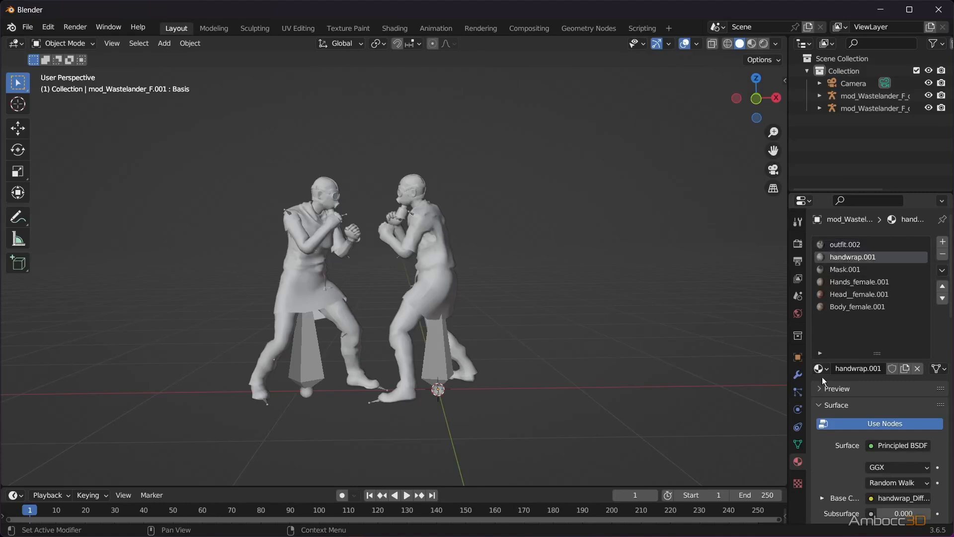
pyautogui.click(822, 368)
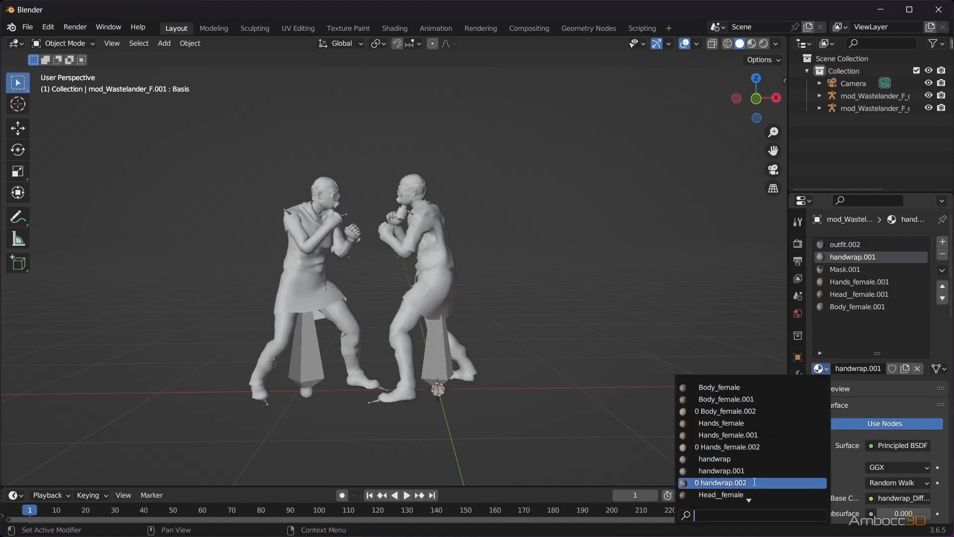
pyautogui.click(720, 483)
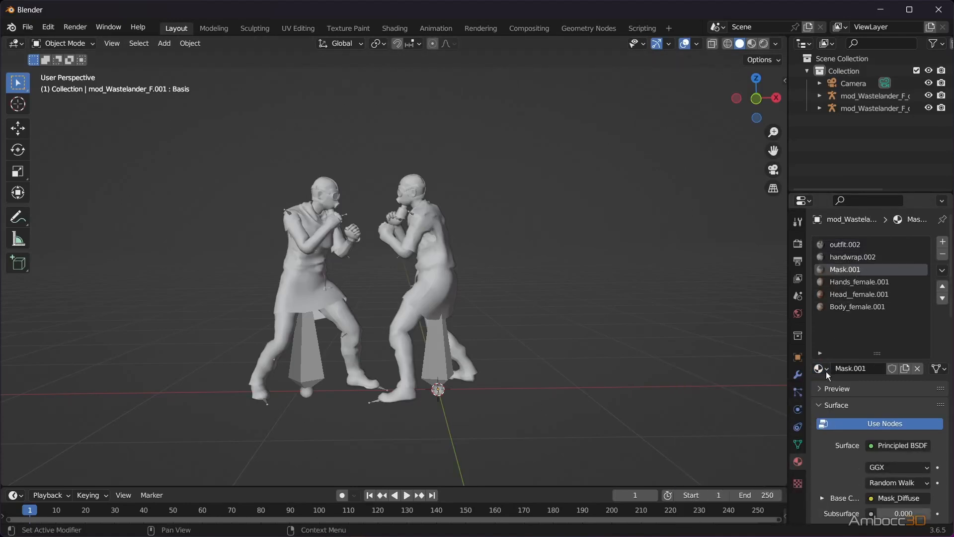
pyautogui.click(859, 295)
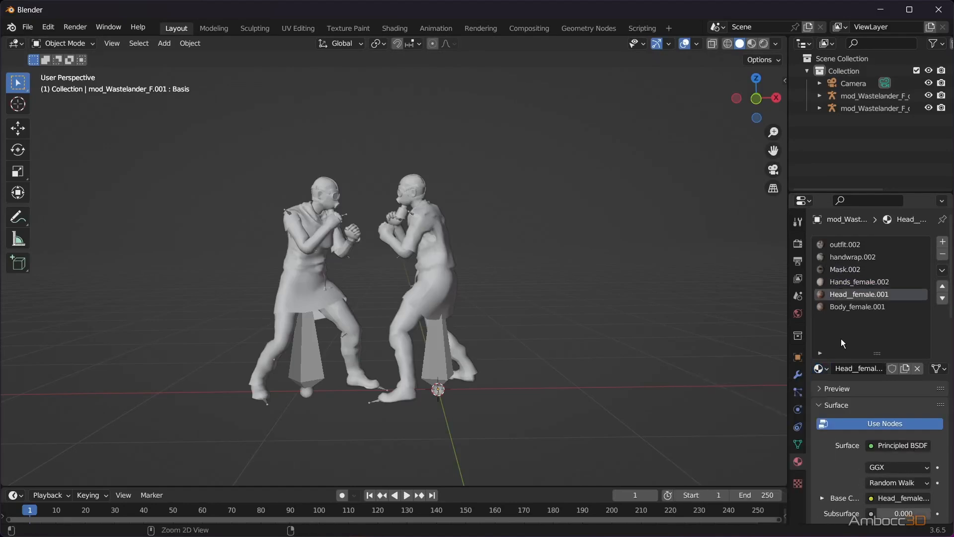
pyautogui.click(821, 368)
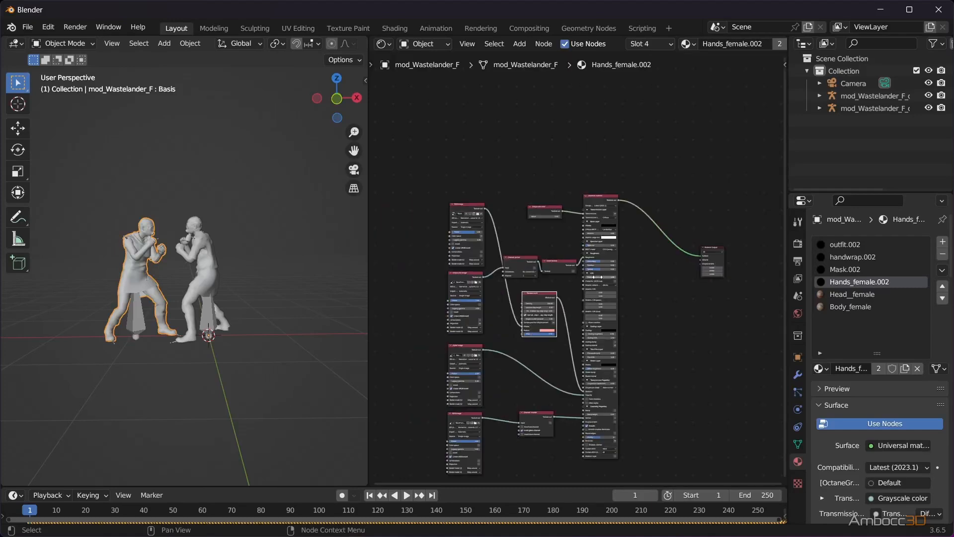
# Step: Assign Head_female.001 to the first fighter's head material slot
pyautogui.click(850, 270)
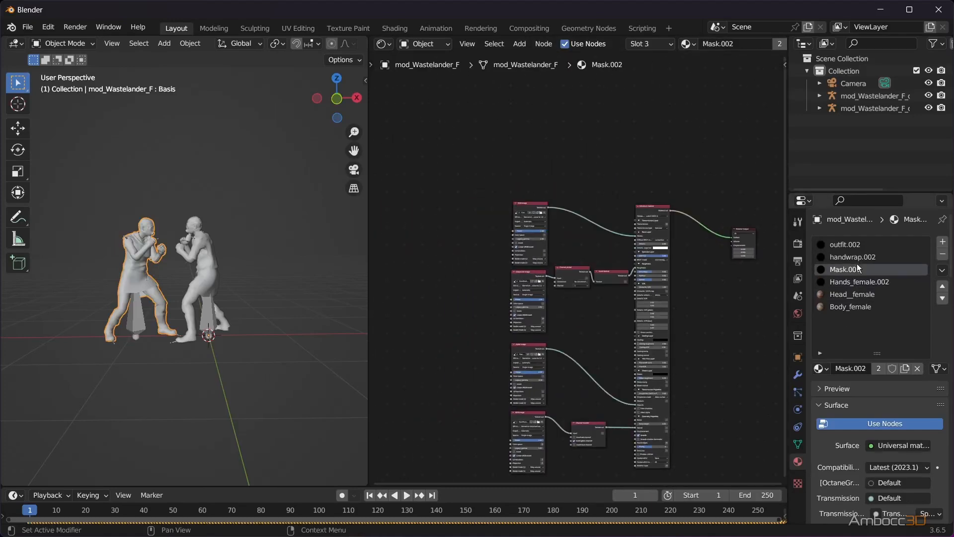
pyautogui.click(853, 294)
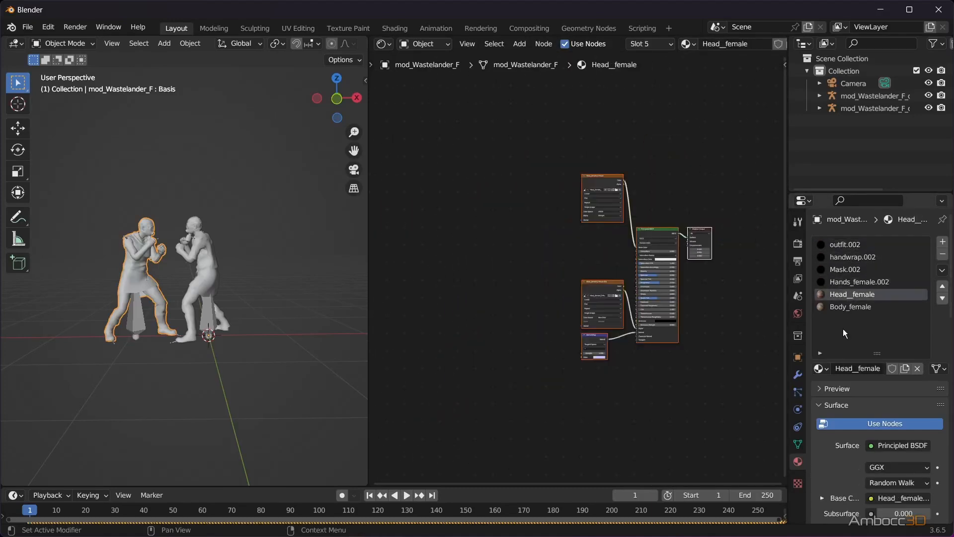
pyautogui.click(821, 368)
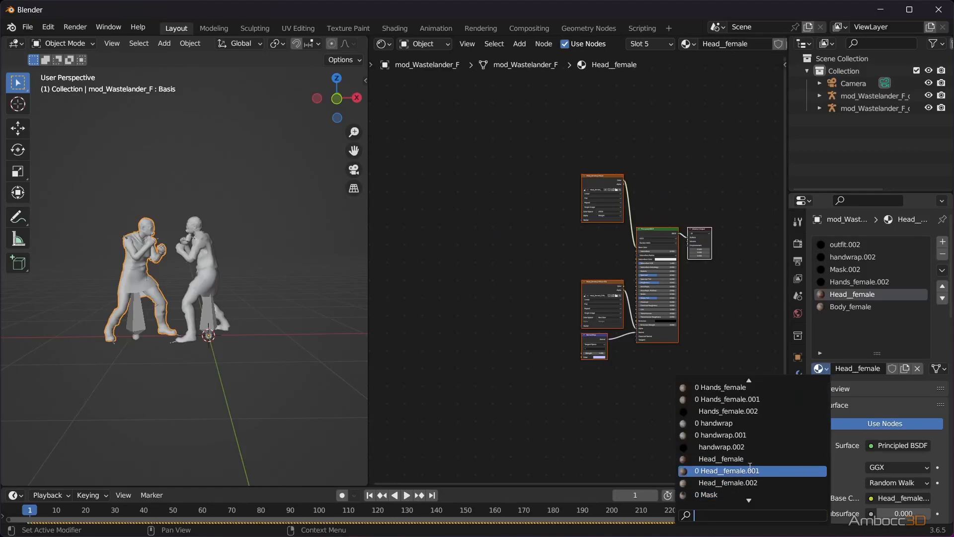
pyautogui.click(729, 482)
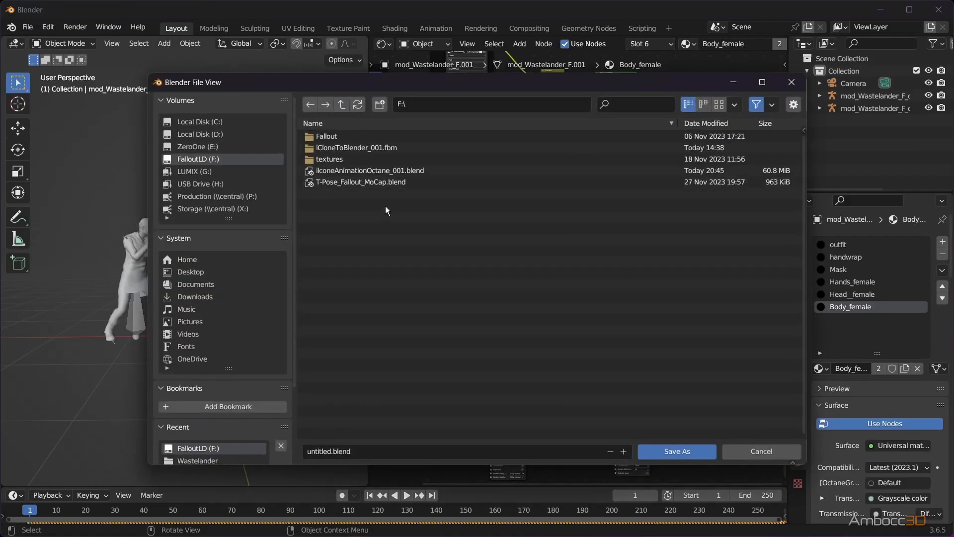
# Step: Save the scene as iCloneAnimationOctane_001.blend on drive F and purge orphaned data
pyautogui.click(370, 170)
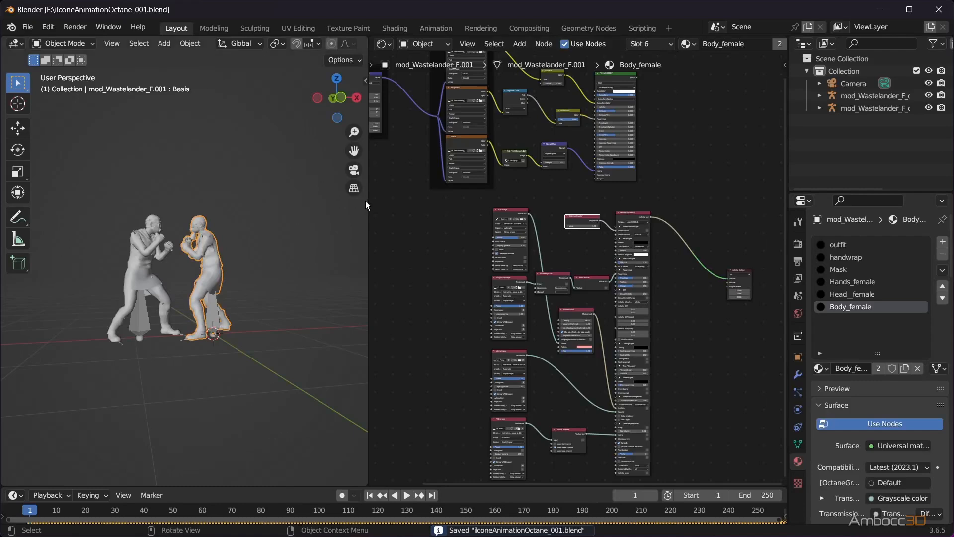
pyautogui.click(28, 27)
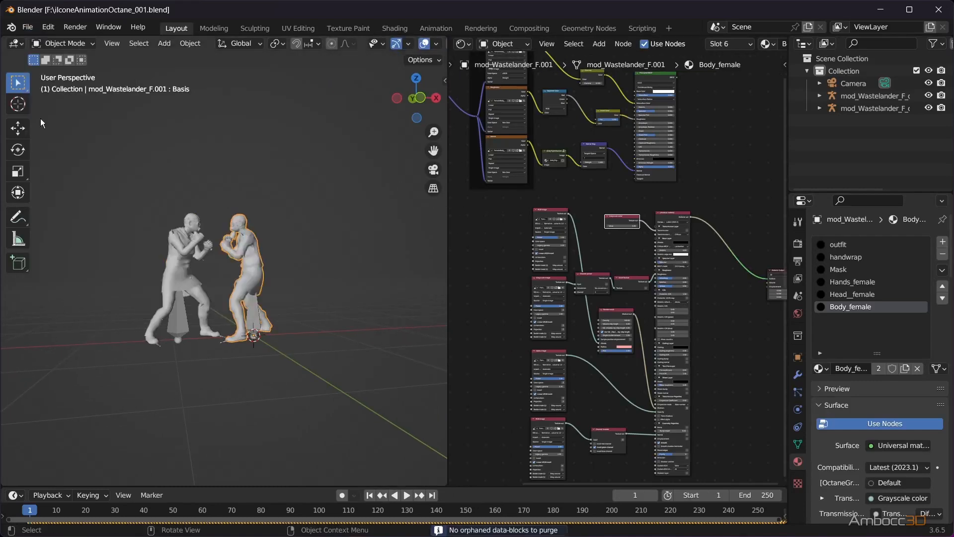
# Step: Run Recursive Unused Data-Blocks clean-up, then save the file
pyautogui.click(28, 26)
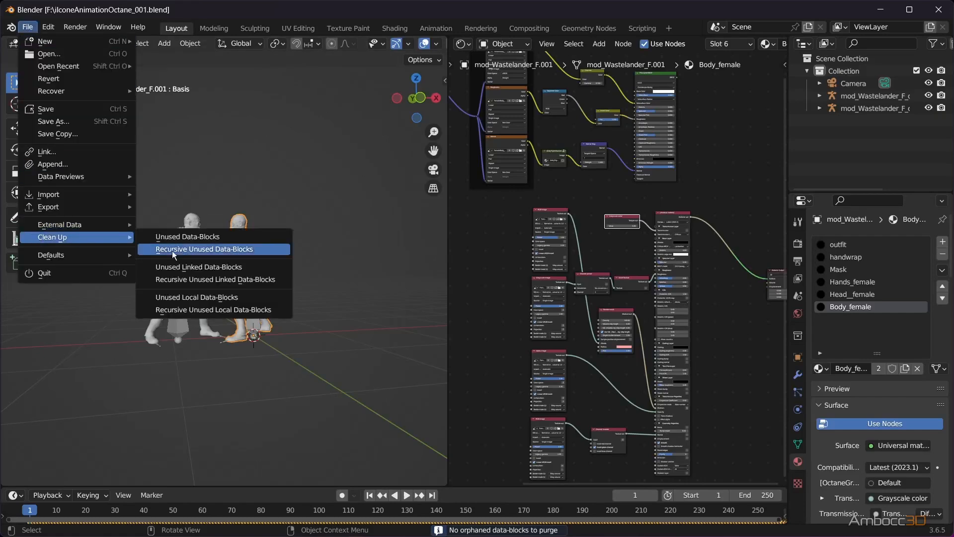
pyautogui.click(203, 249)
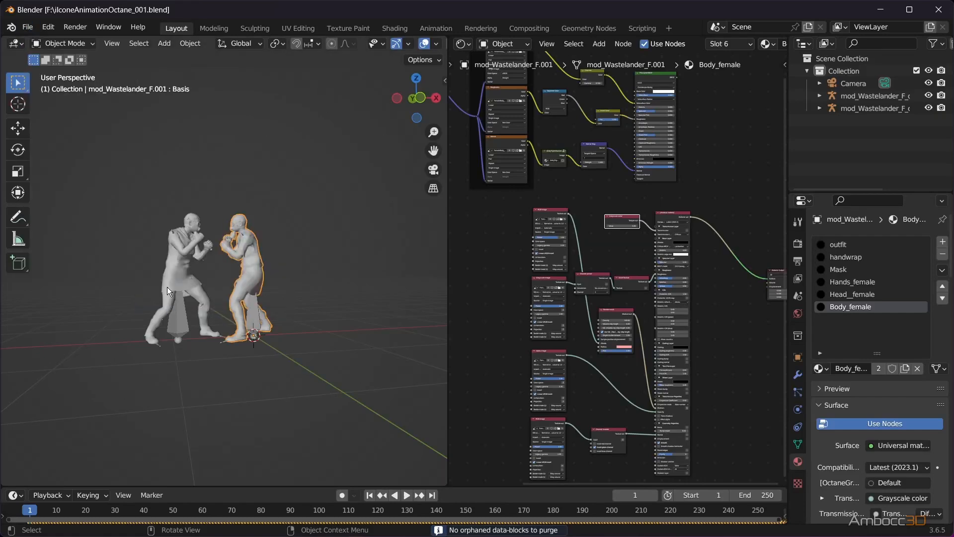
pyautogui.click(27, 28)
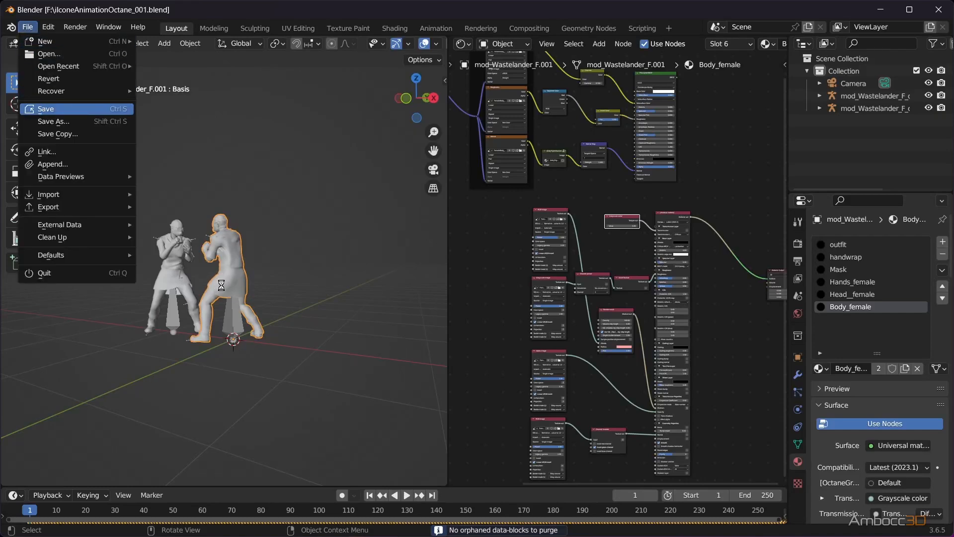
pyautogui.click(46, 108)
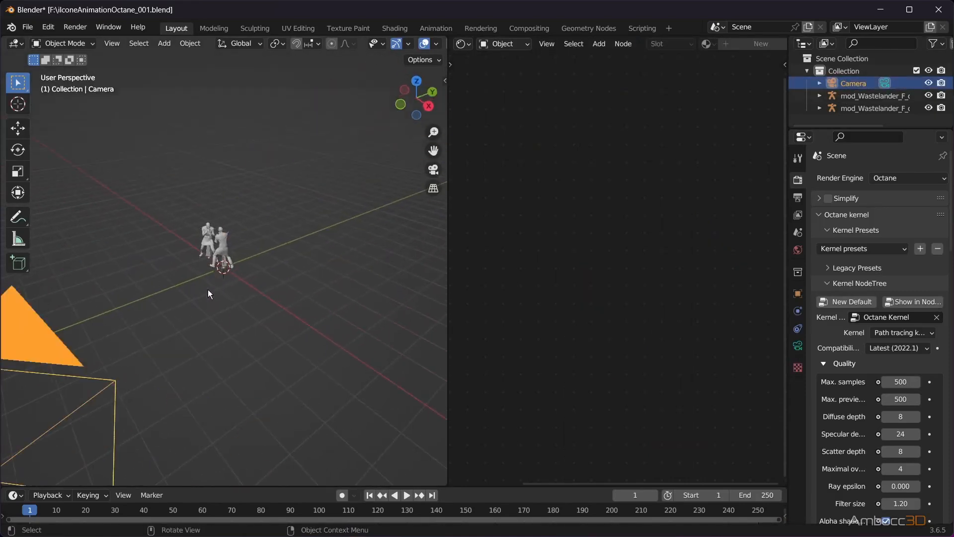
# Step: Preview the camera view rendered live in Octane from the Timeline
pyautogui.click(406, 495)
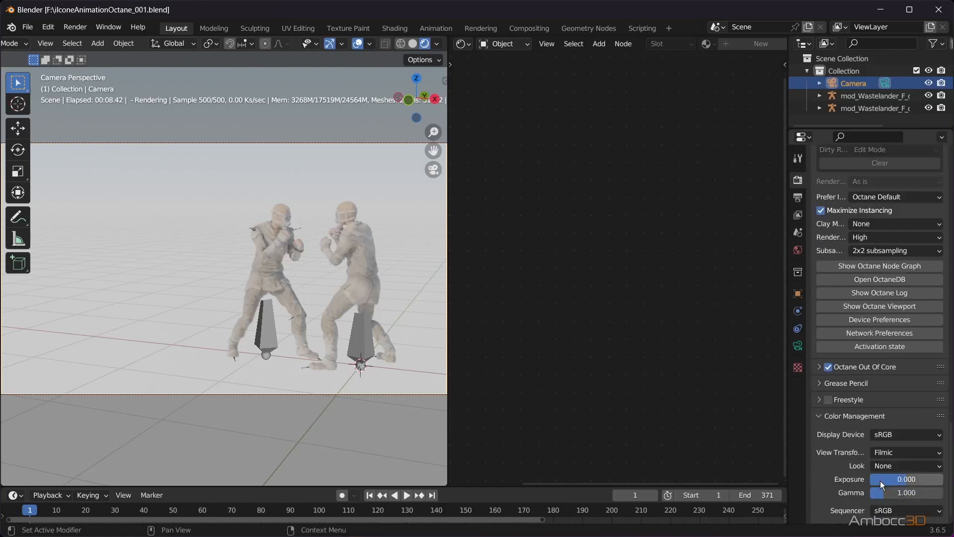
# Step: Change the Color Management view transform from Filmic to Raw
pyautogui.click(906, 451)
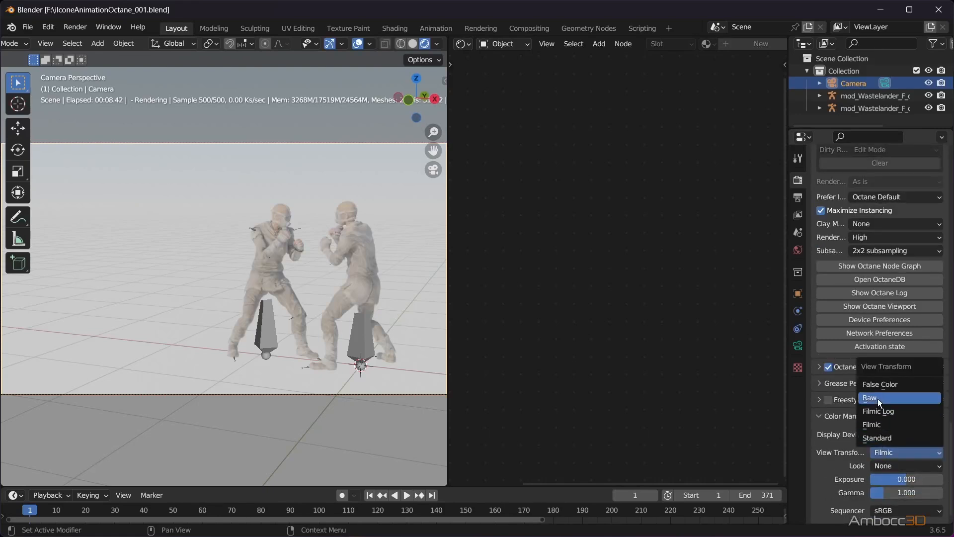
pyautogui.click(872, 398)
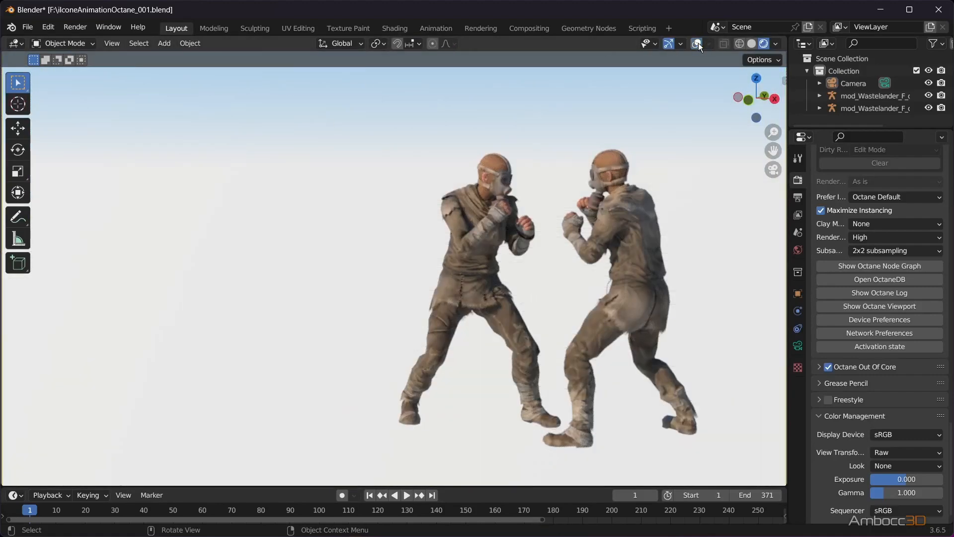
pyautogui.click(28, 27)
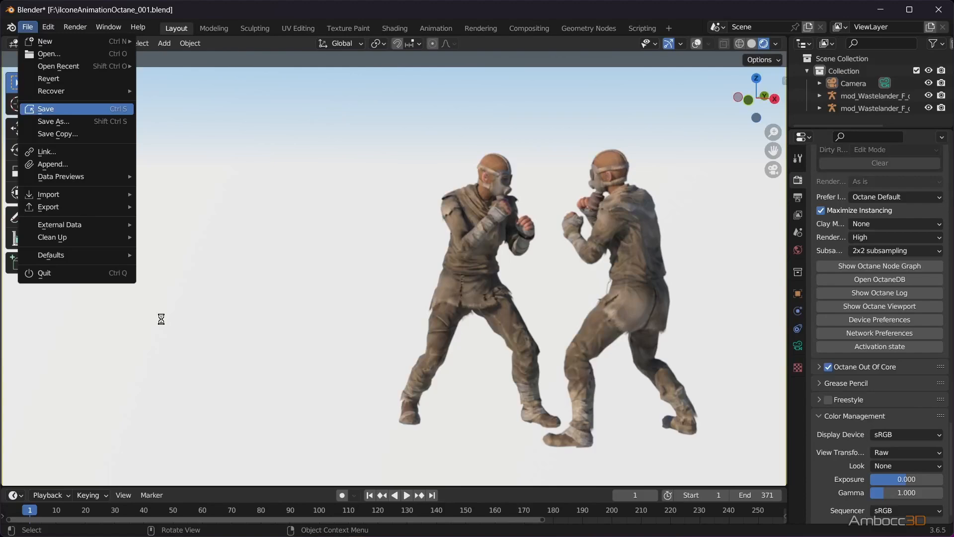
# Step: Save the file and play the mocap fight animation through the takedown in the rendered view
pyautogui.click(46, 109)
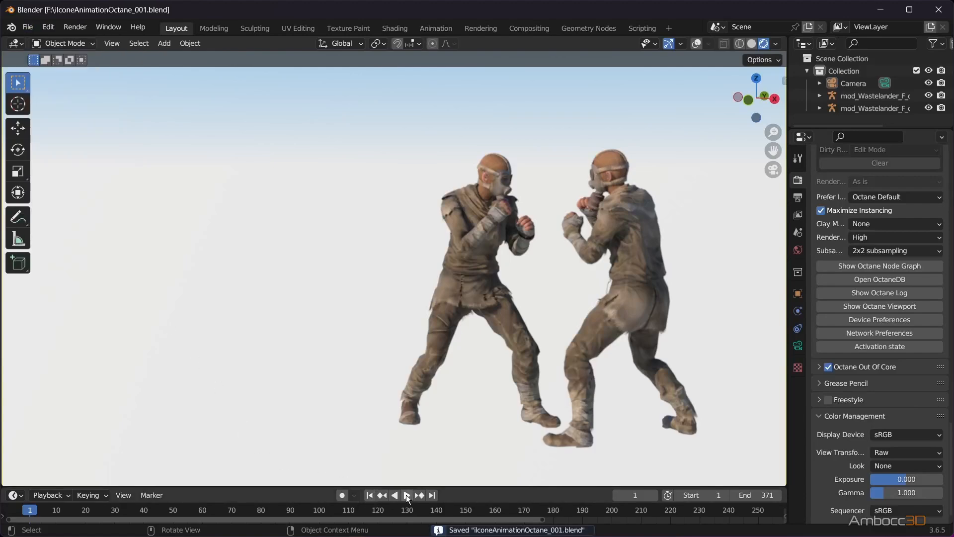
pyautogui.click(407, 495)
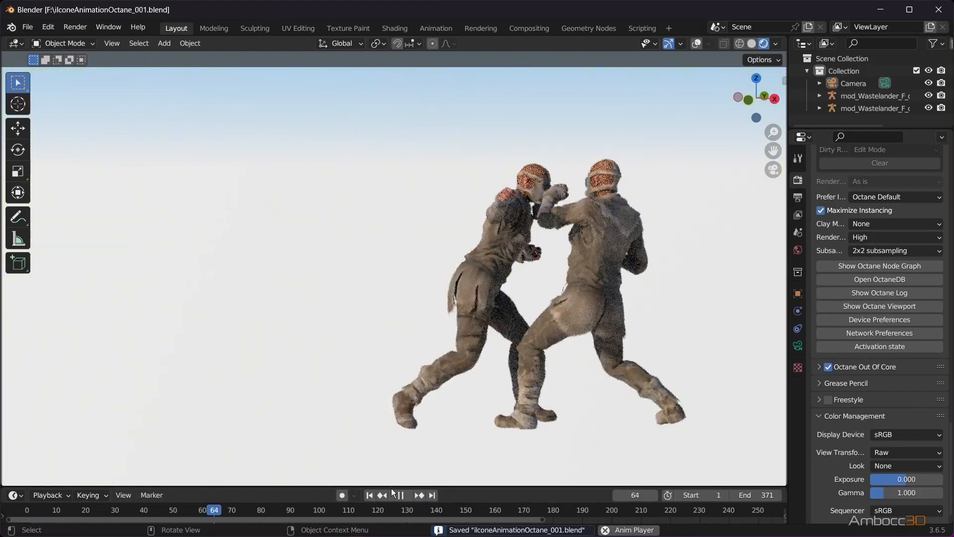
pyautogui.click(418, 494)
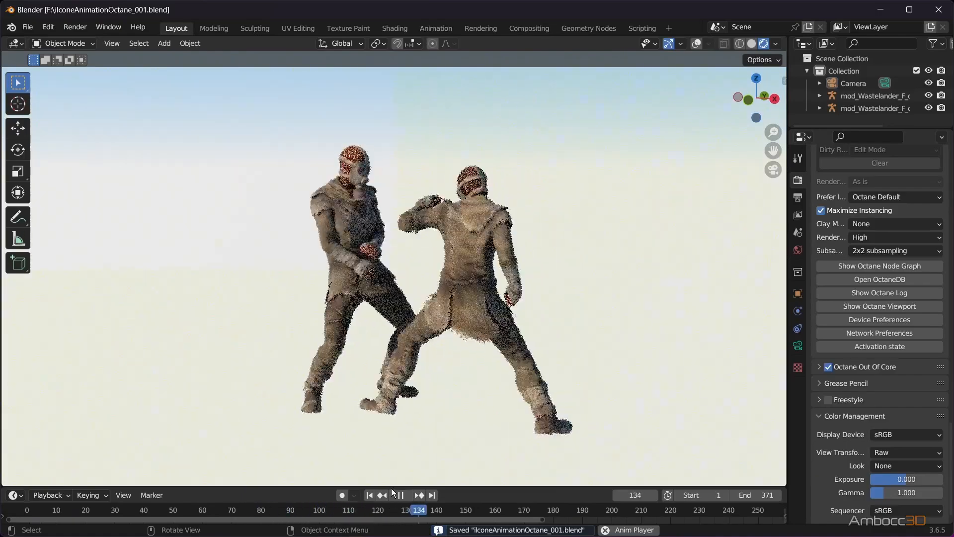
pyautogui.click(400, 495)
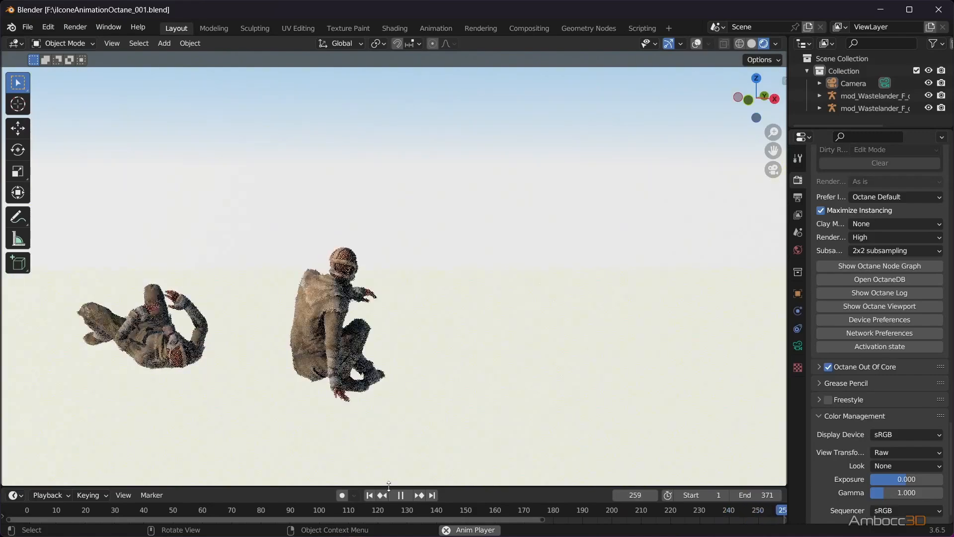
pyautogui.click(401, 496)
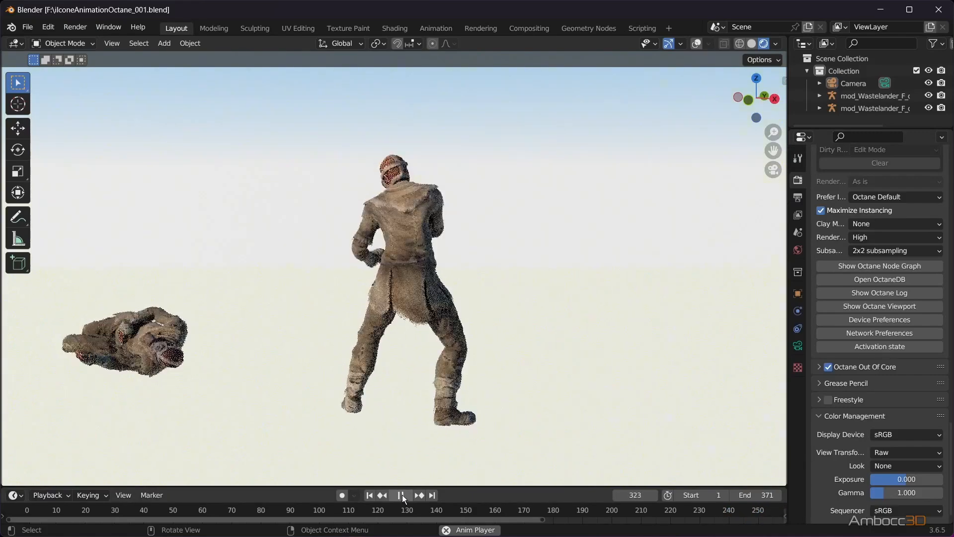